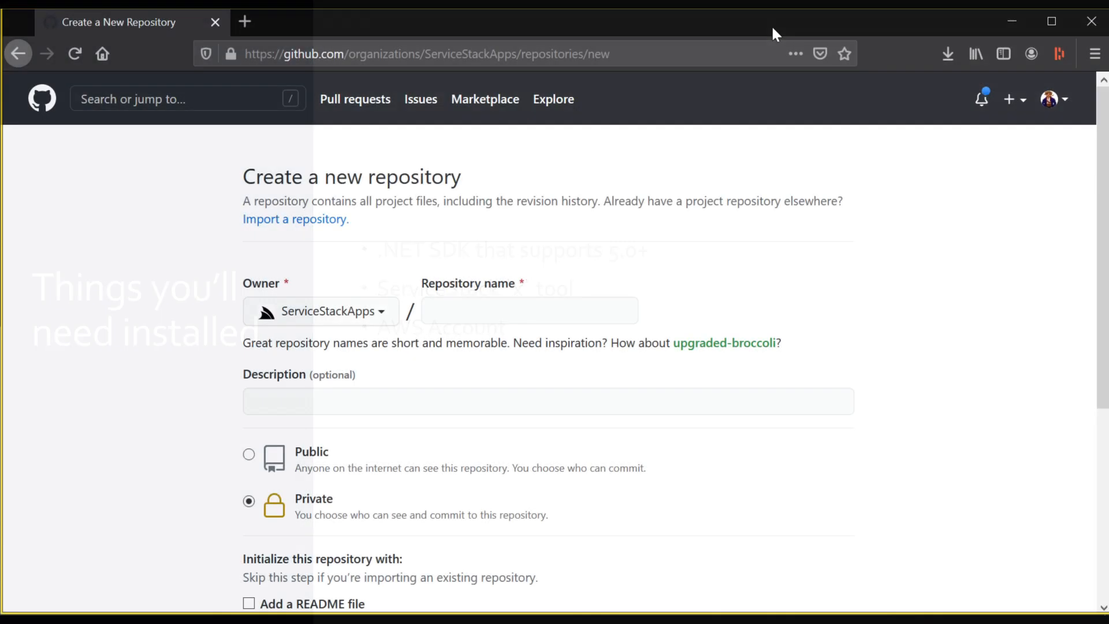
Create a new public GitHub repository named ECSApp under ServiceStackApps.
{"action": "left_click", "coordinate": [529, 311]}
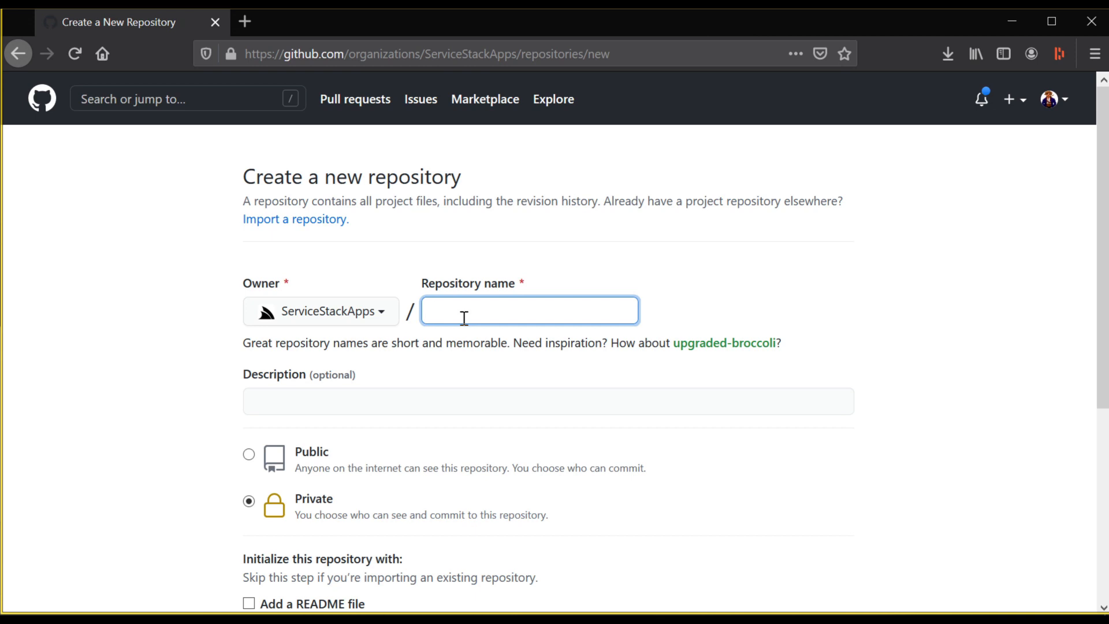
{"action": "type", "text": "ECSApp"}
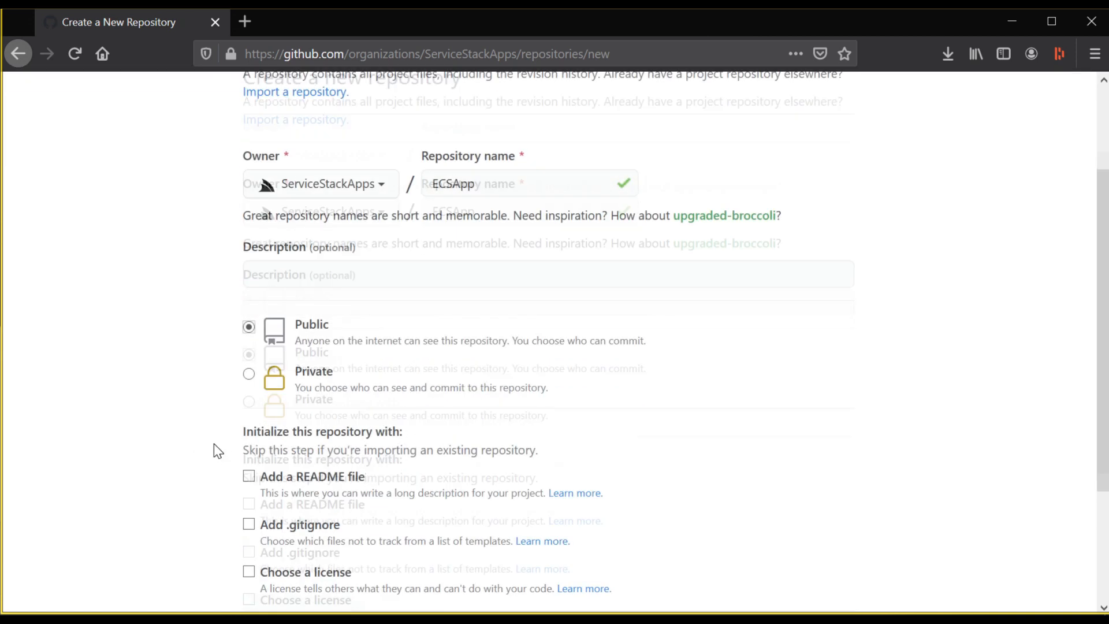
{"action": "left_click", "coordinate": [313, 494]}
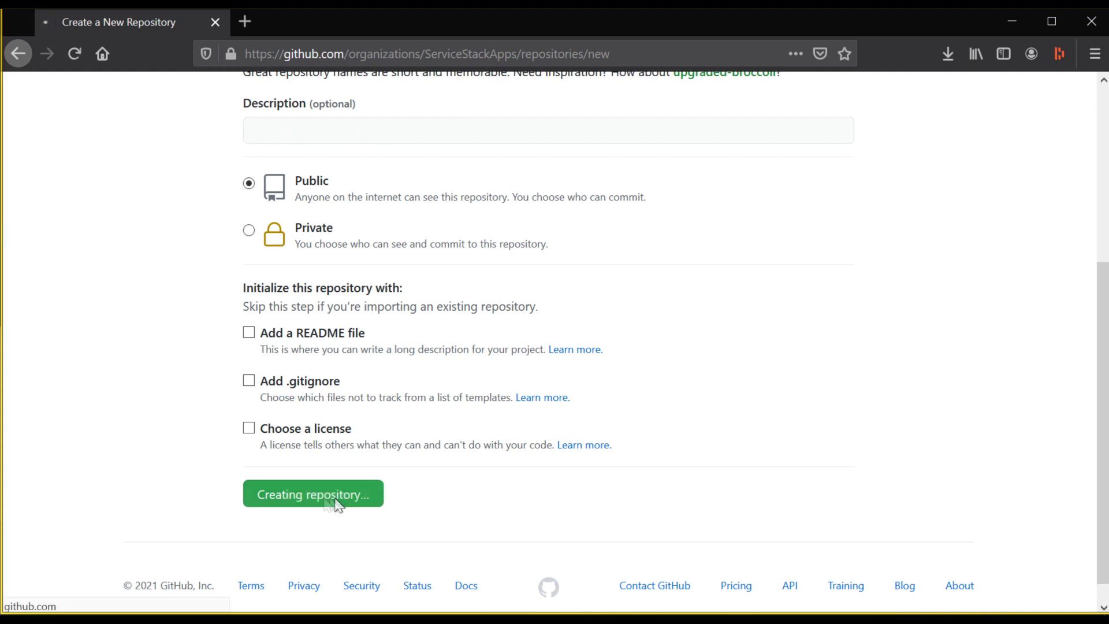
{"action": "left_click", "coordinate": [313, 494]}
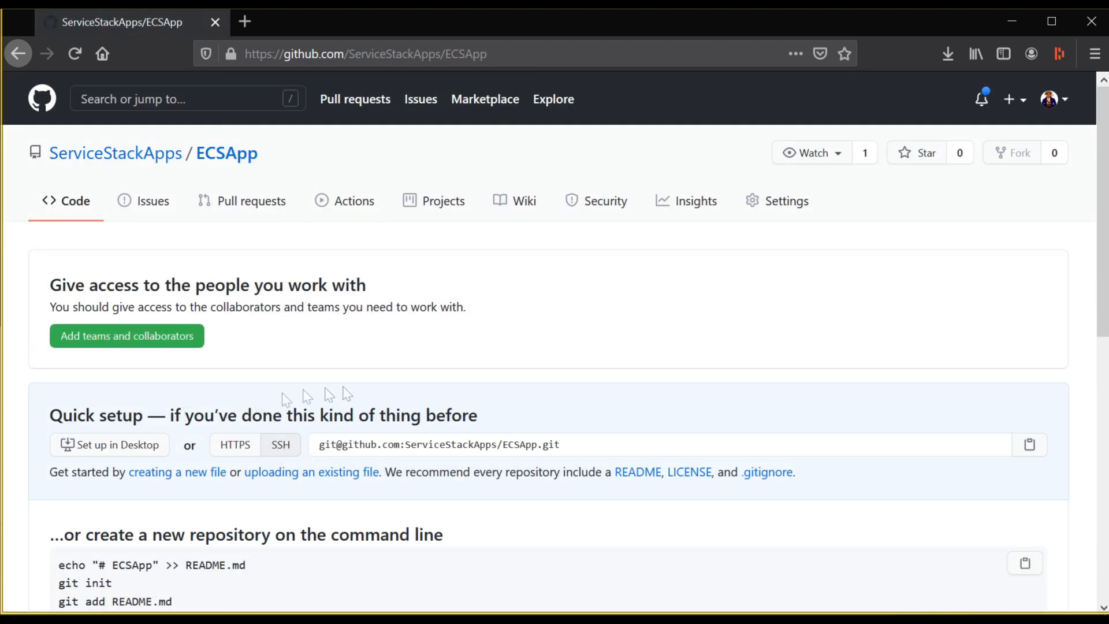
{"action": "mouse_move", "coordinate": [415, 388]}
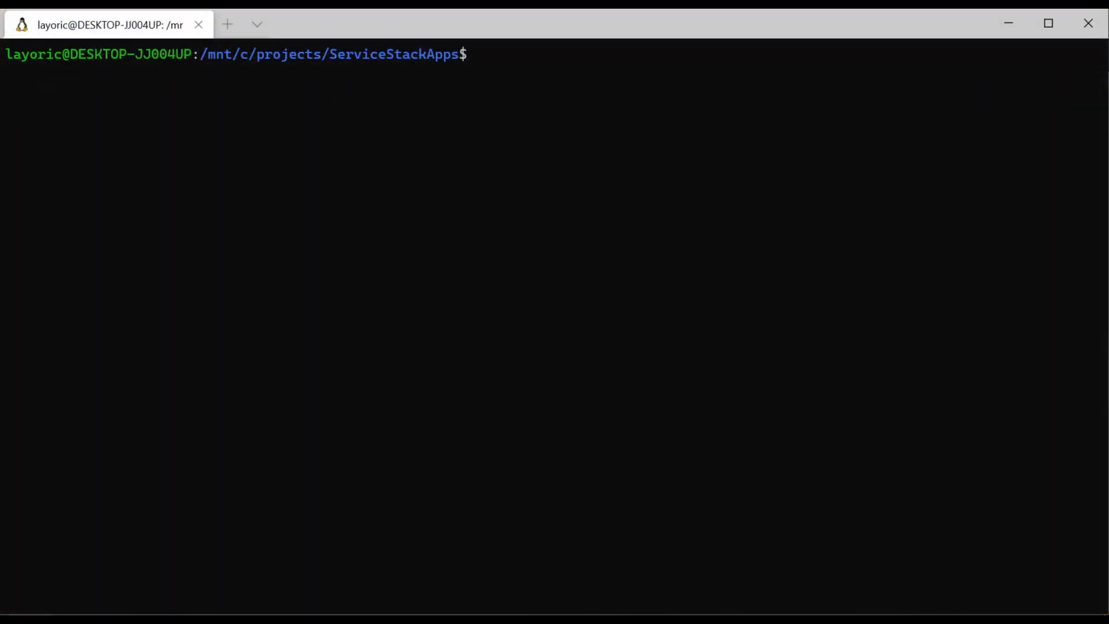
Generate a new ServiceStack web project named ECSApp with 'x new web ECSApp'.
{"action": "type", "text": "x"}
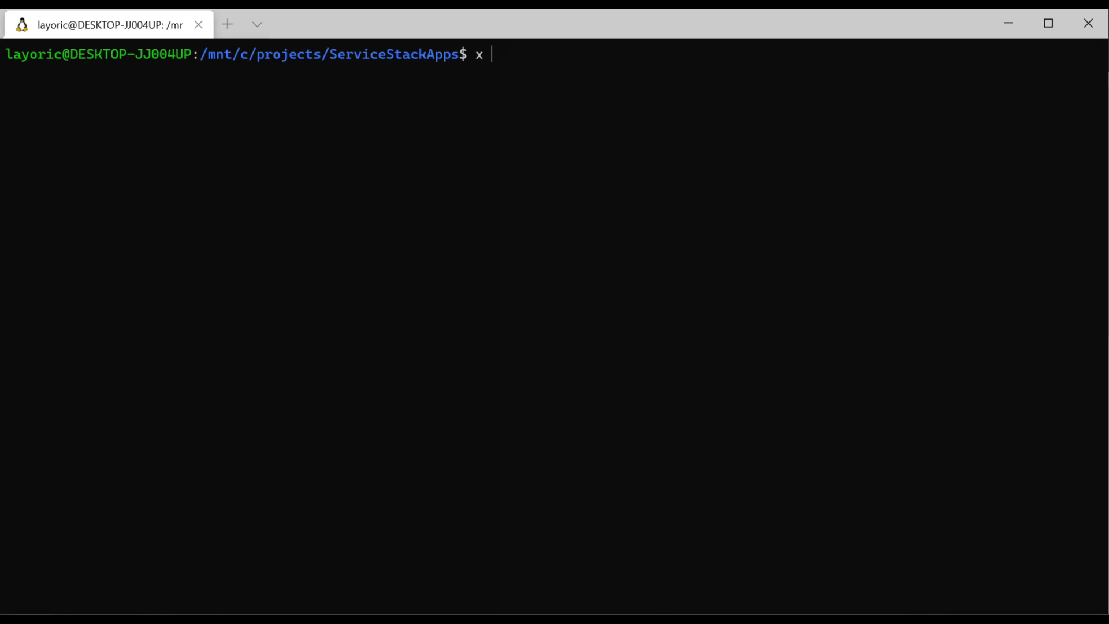
{"action": "type", "text": "new web ECS"}
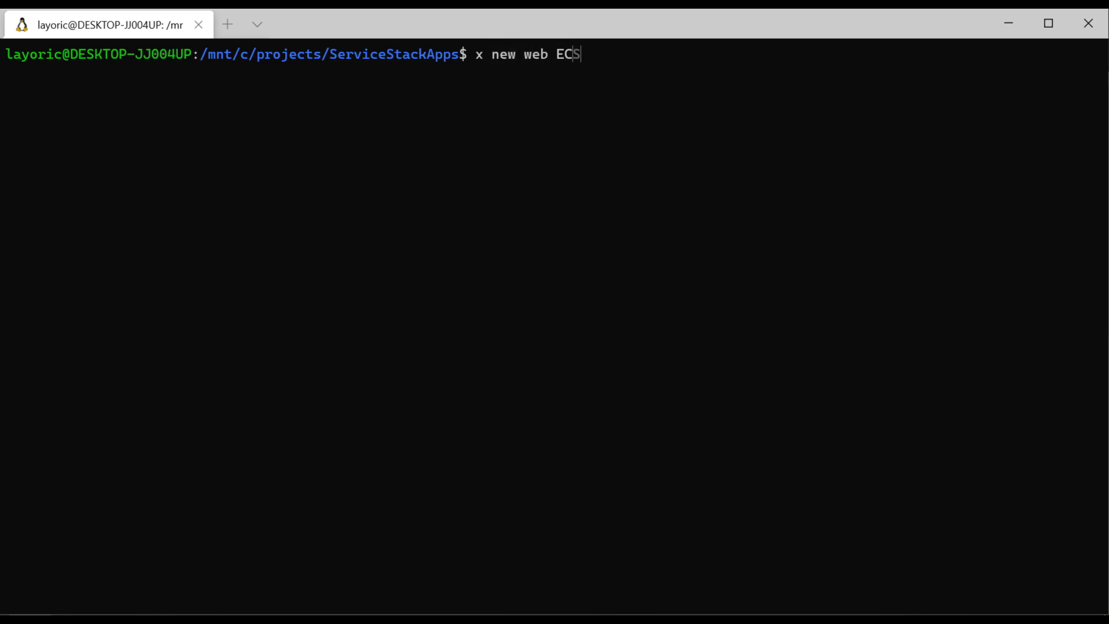
{"action": "type", "text": "App"}
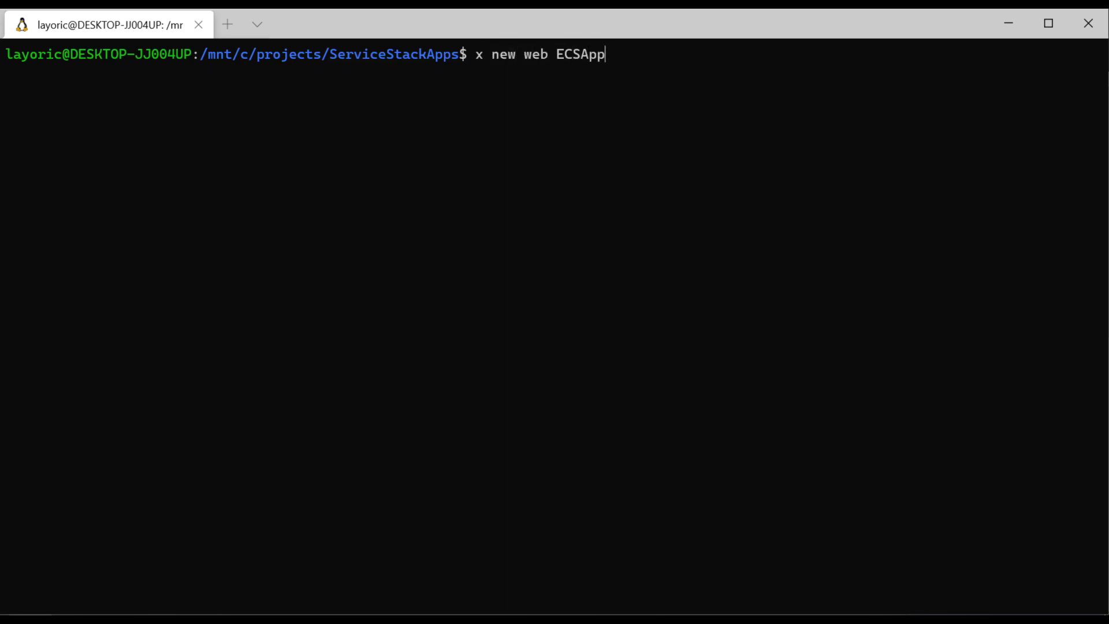
{"action": "key", "text": "Return"}
{"action": "type", "text": "docker"}
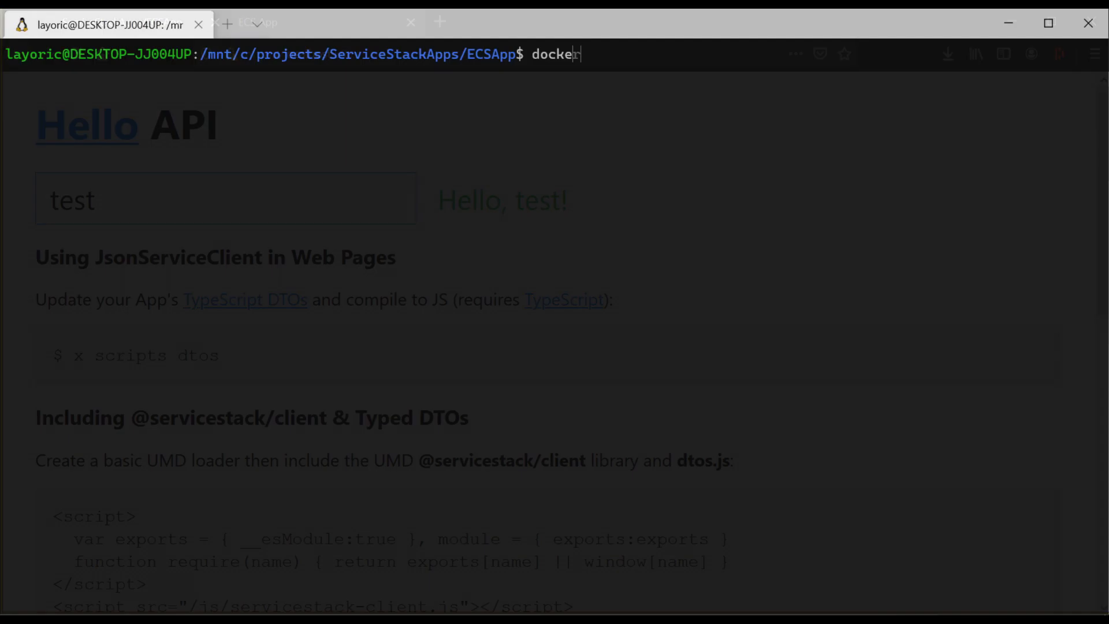
Build the ecsapp Docker image and run it locally mapping port 8080 to 80.
{"action": "type", "text": "build . -t ecsapp && d"}
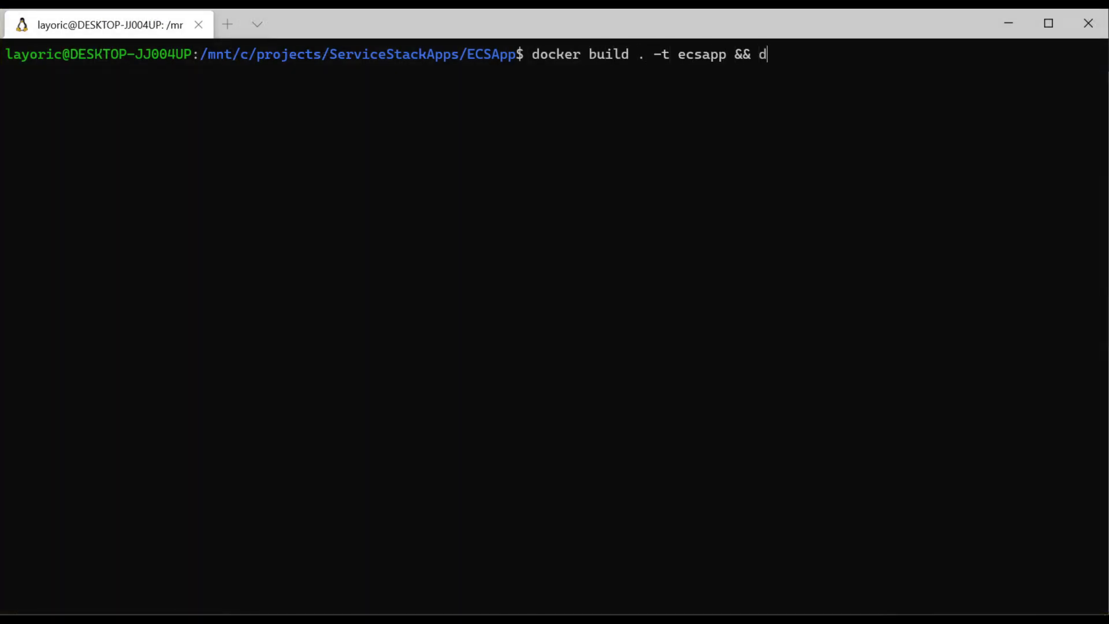
{"action": "type", "text": "ocker run -p 8080:80 ecsapp"}
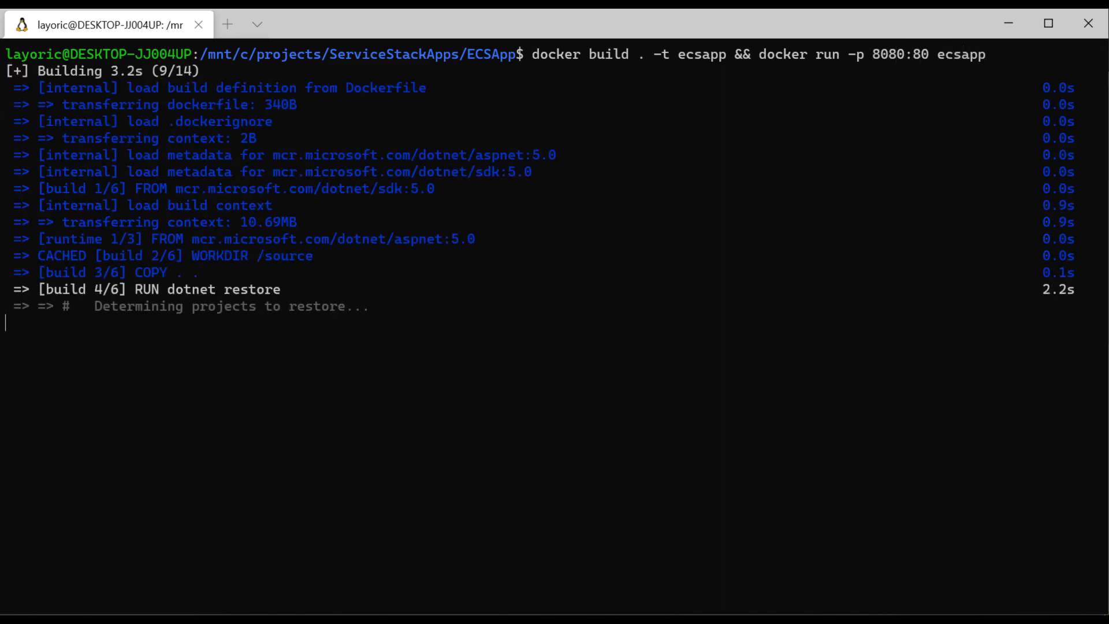
Initialise git, make the first commit and push ECSApp to origin main.
{"action": "key", "text": "ctrl+v"}
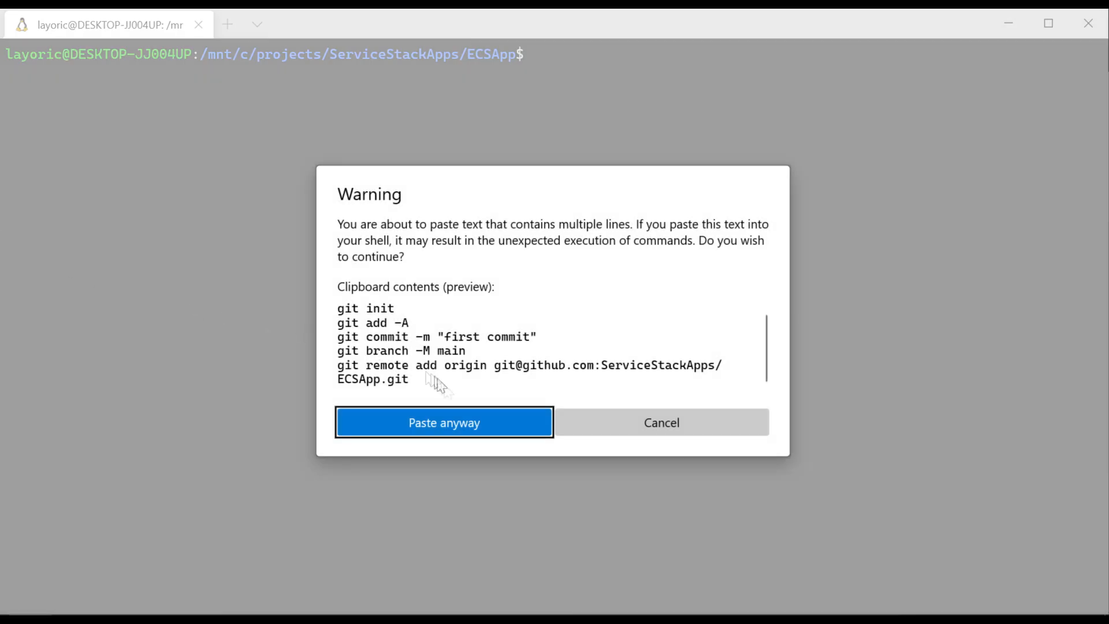
{"action": "left_click", "coordinate": [443, 423]}
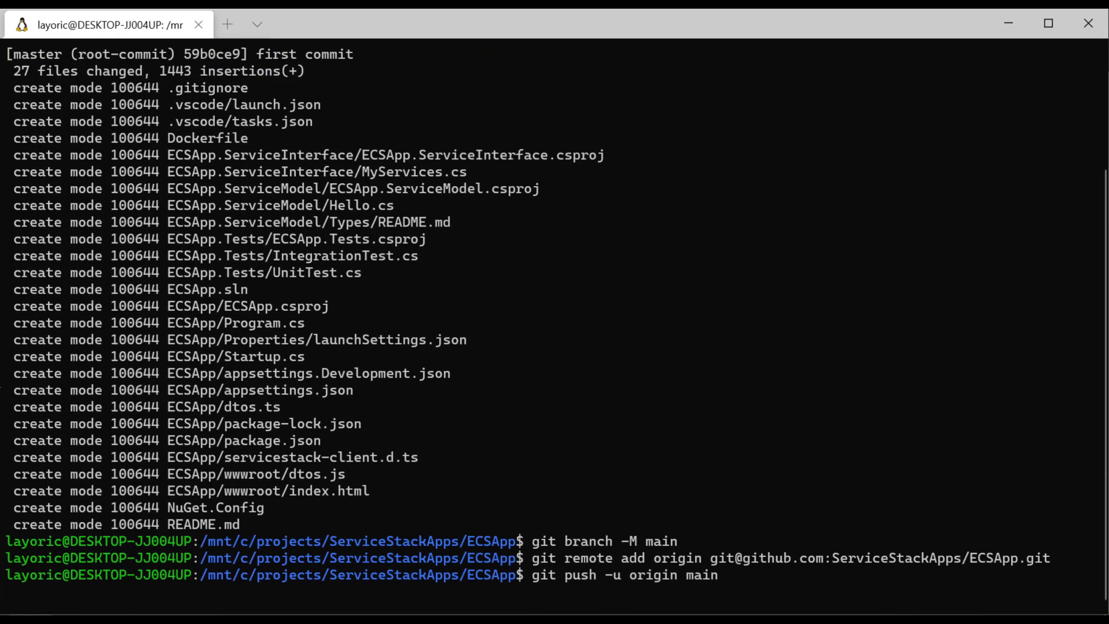
{"action": "key", "text": "Return"}
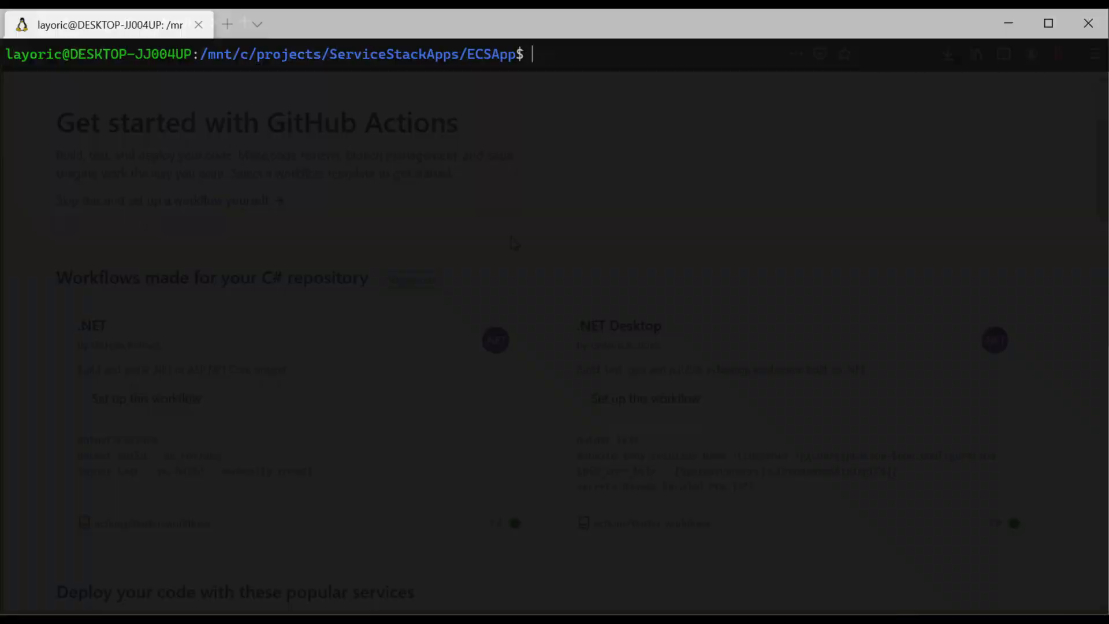
Add the build and release-ecr-aws workflow files with 'x mix'.
{"action": "type", "text": "x mix"}
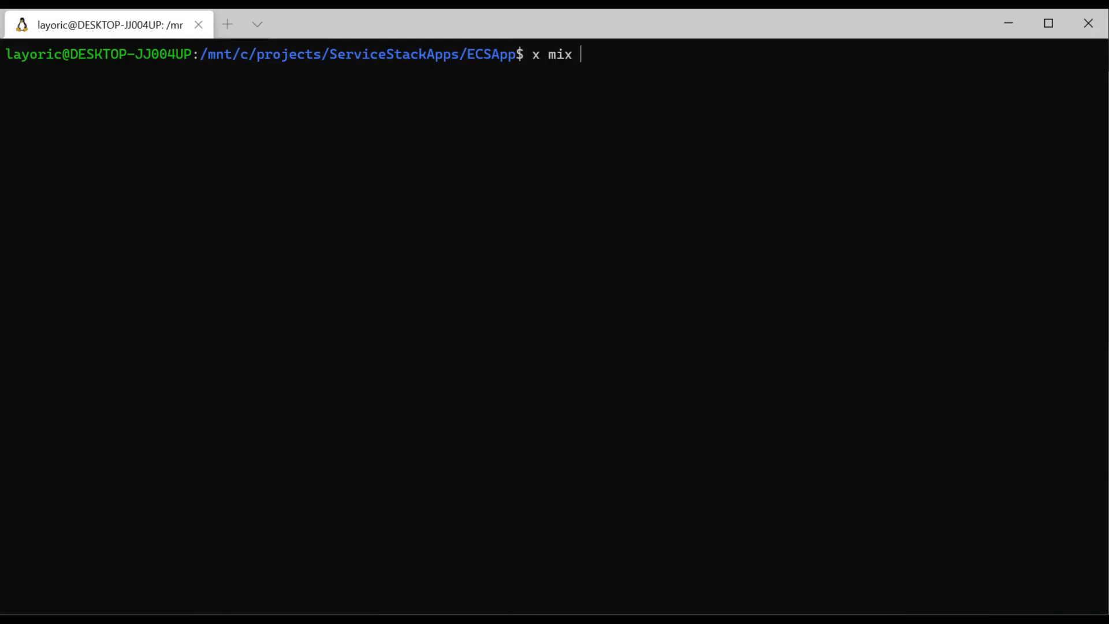
{"action": "type", "text": "build rele"}
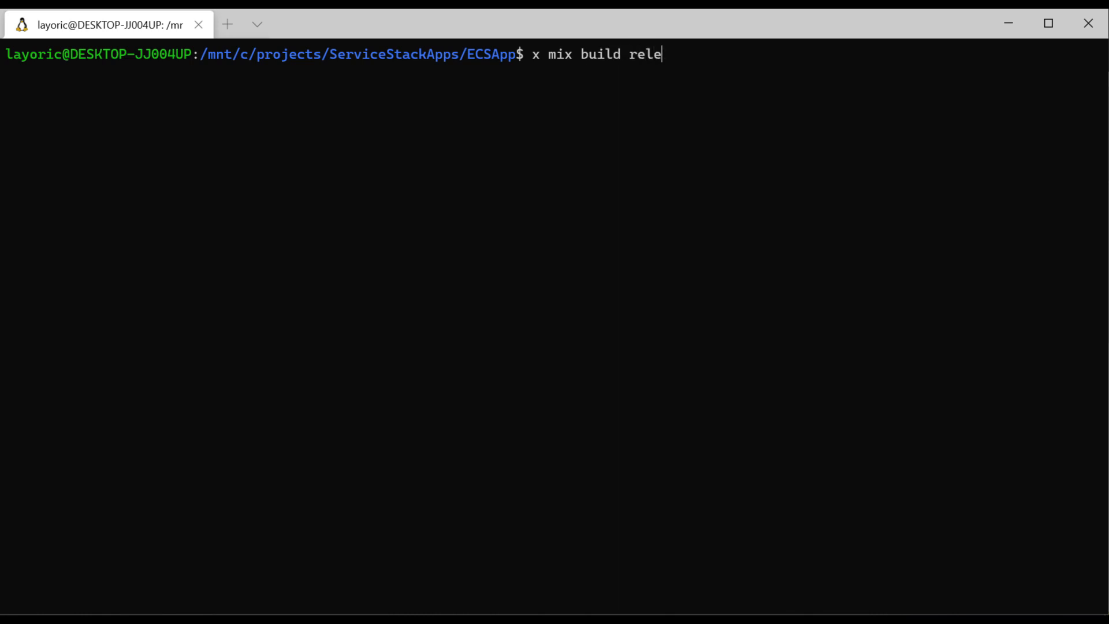
{"action": "type", "text": "ase-ec"}
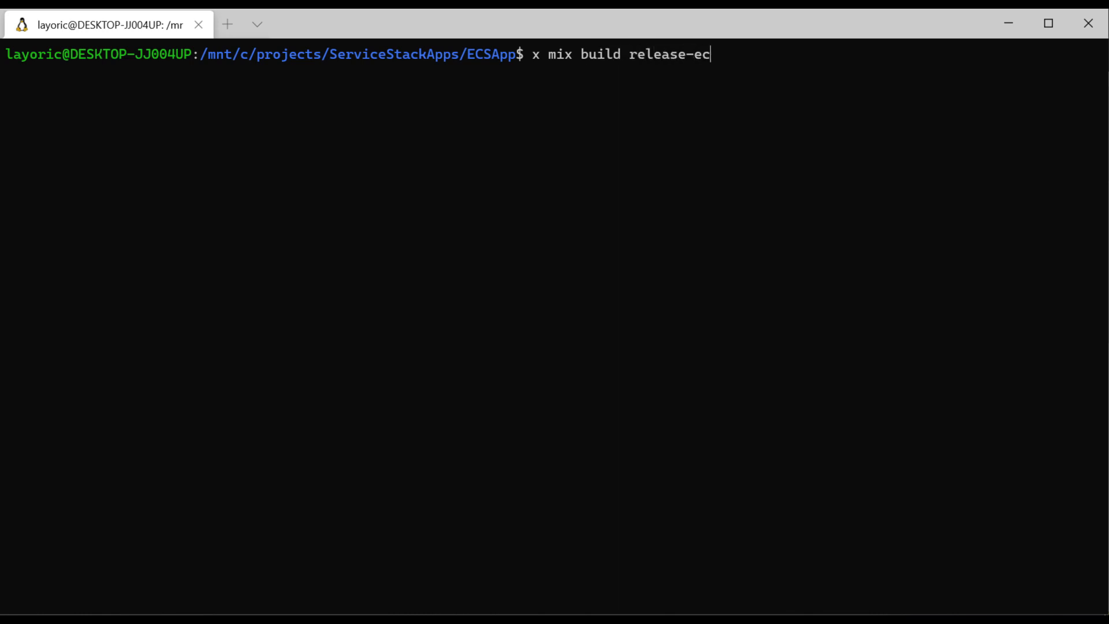
{"action": "type", "text": "r-aws"}
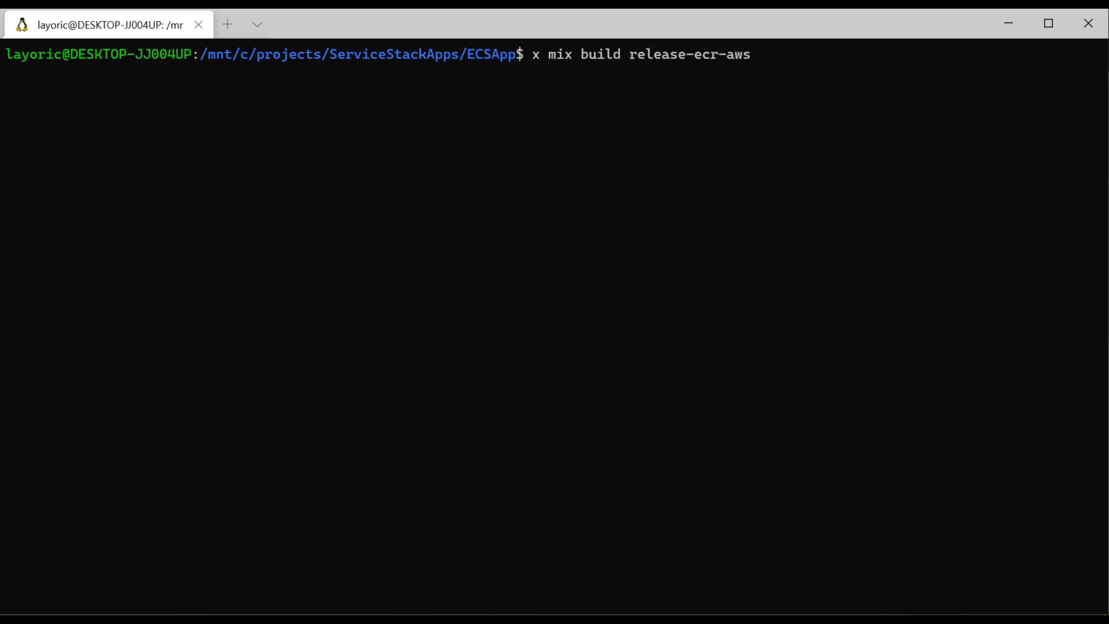
{"action": "key", "text": "Return"}
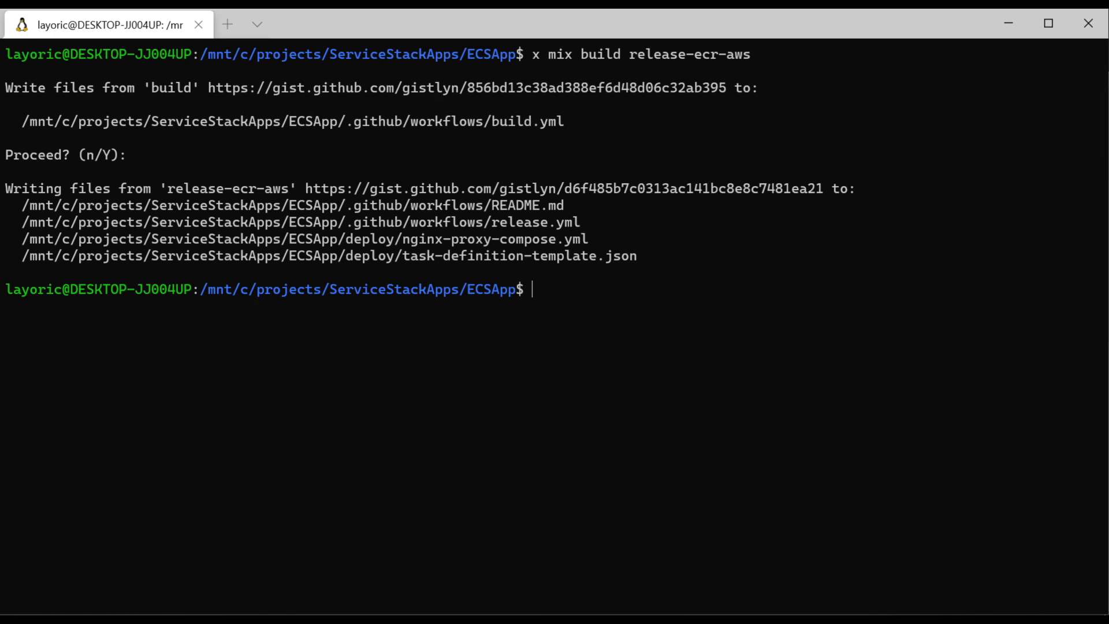
Review deploy/task-definition-template.json, then commit and push the mix files.
{"action": "type", "text": "cat deploy/t"}
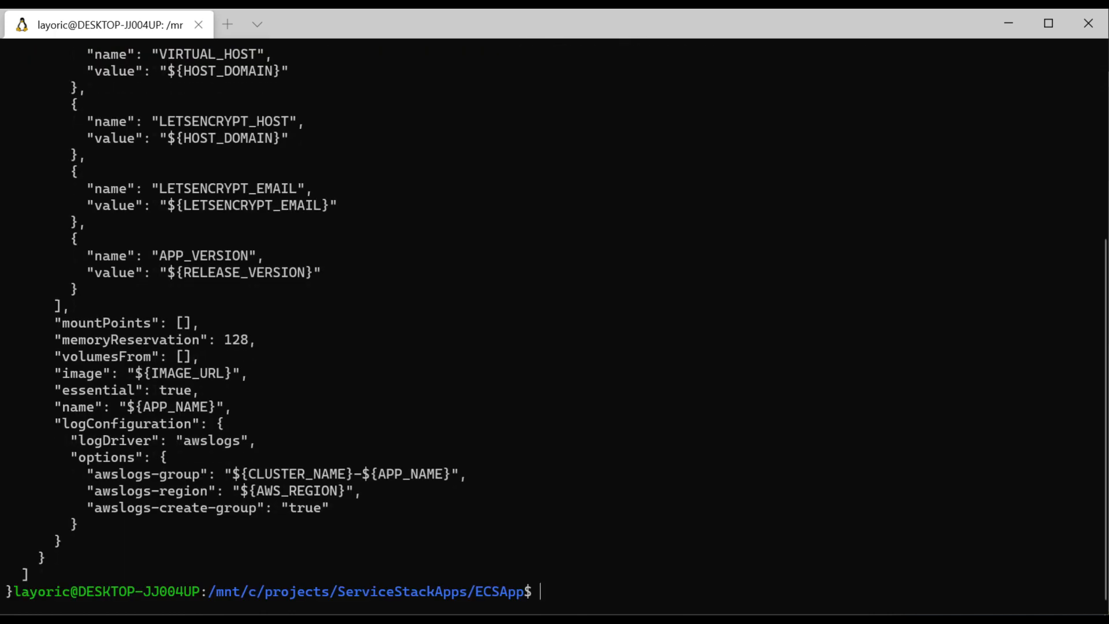
{"action": "scroll", "scroll_direction": "up", "scroll_amount": 3}
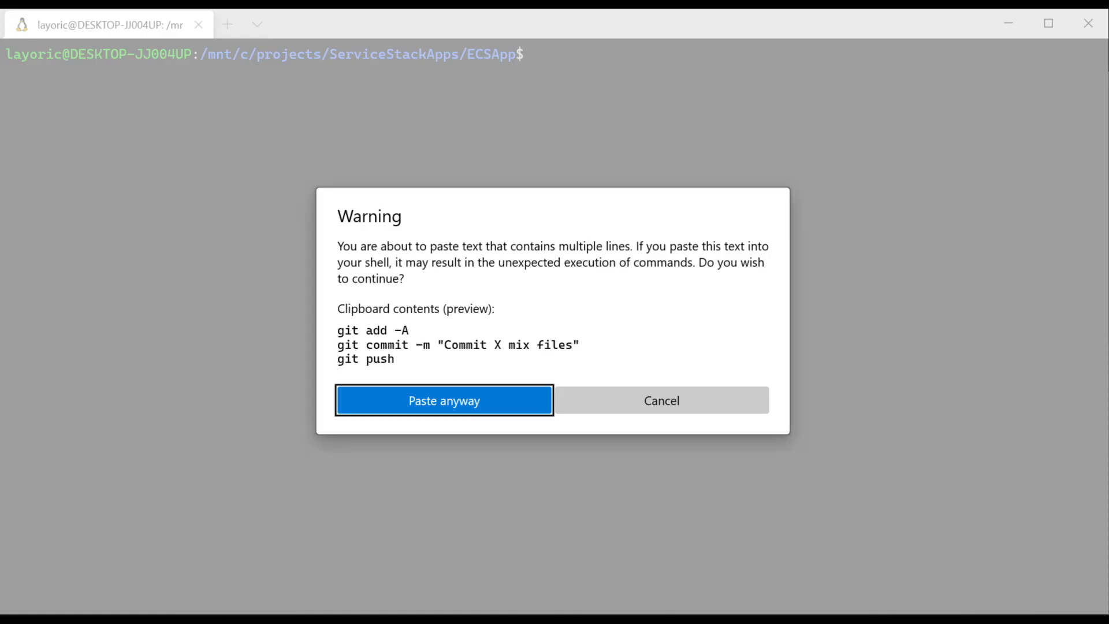
{"action": "left_click", "coordinate": [444, 401]}
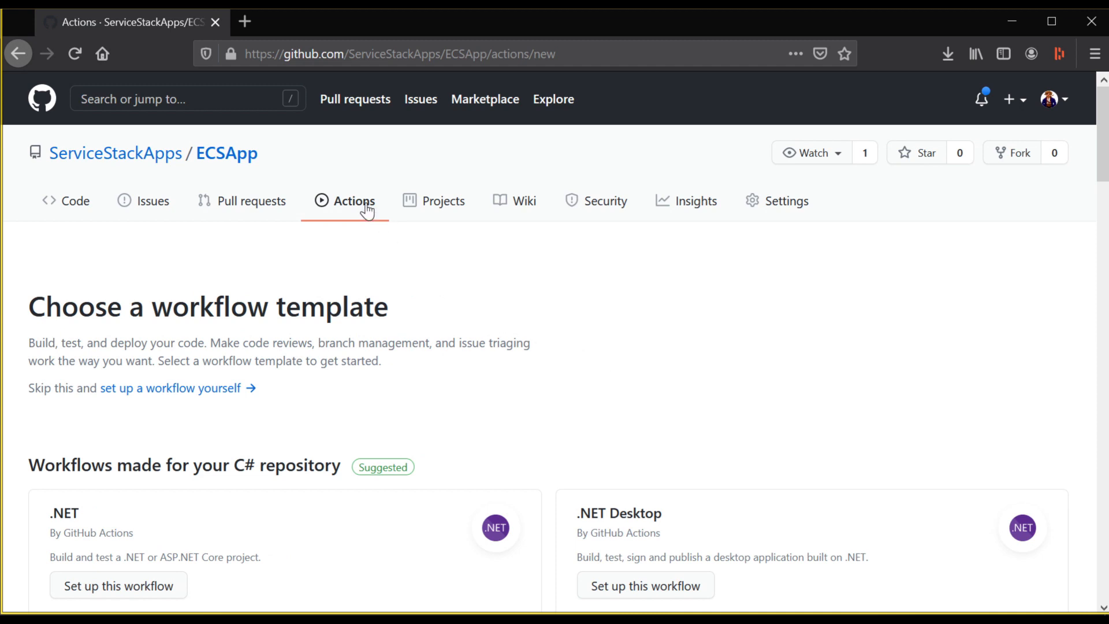
Show the GitHub Actions page of the ServiceStackApps/ECSApp repository.
{"action": "left_click", "coordinate": [353, 201]}
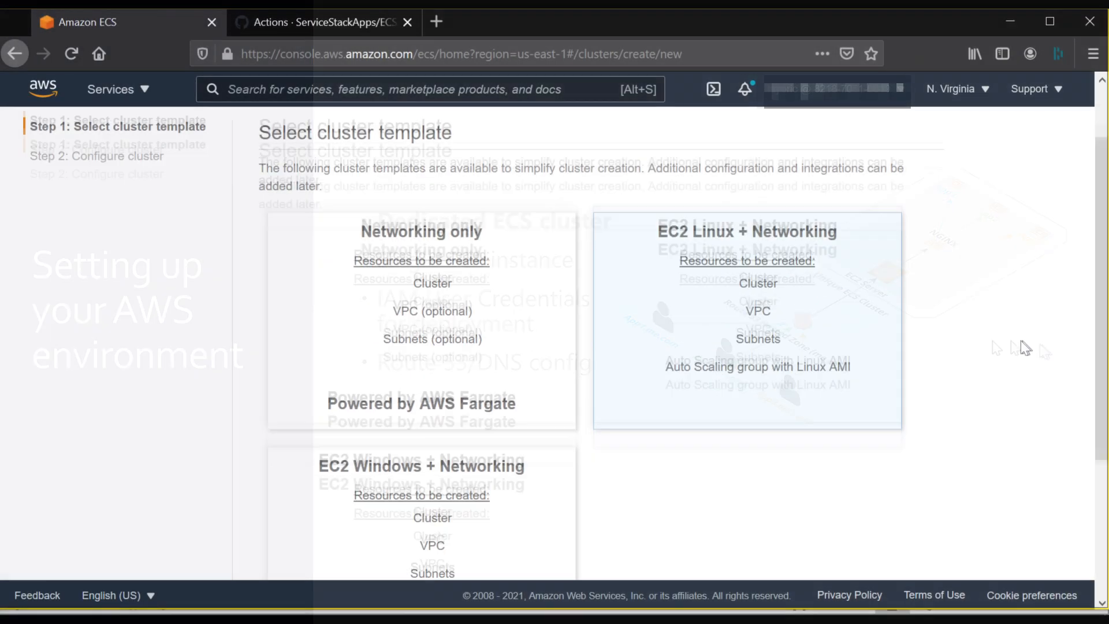
Configure an empty EC2 Linux + Networking ECS cluster named example-apps.
{"action": "left_click", "coordinate": [747, 319]}
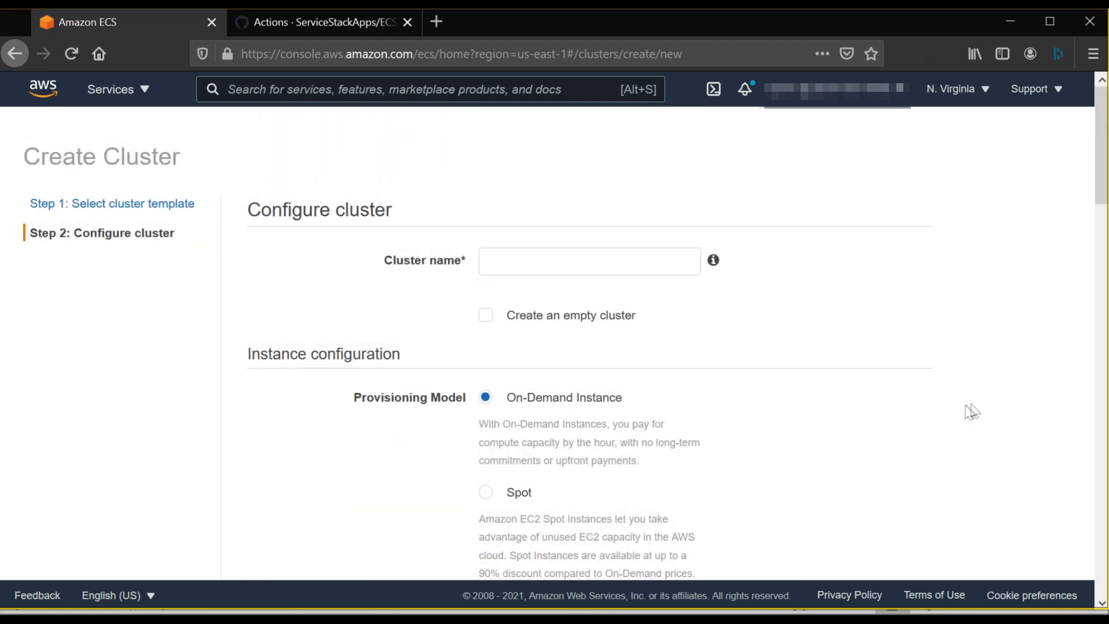
{"action": "left_click", "coordinate": [486, 315]}
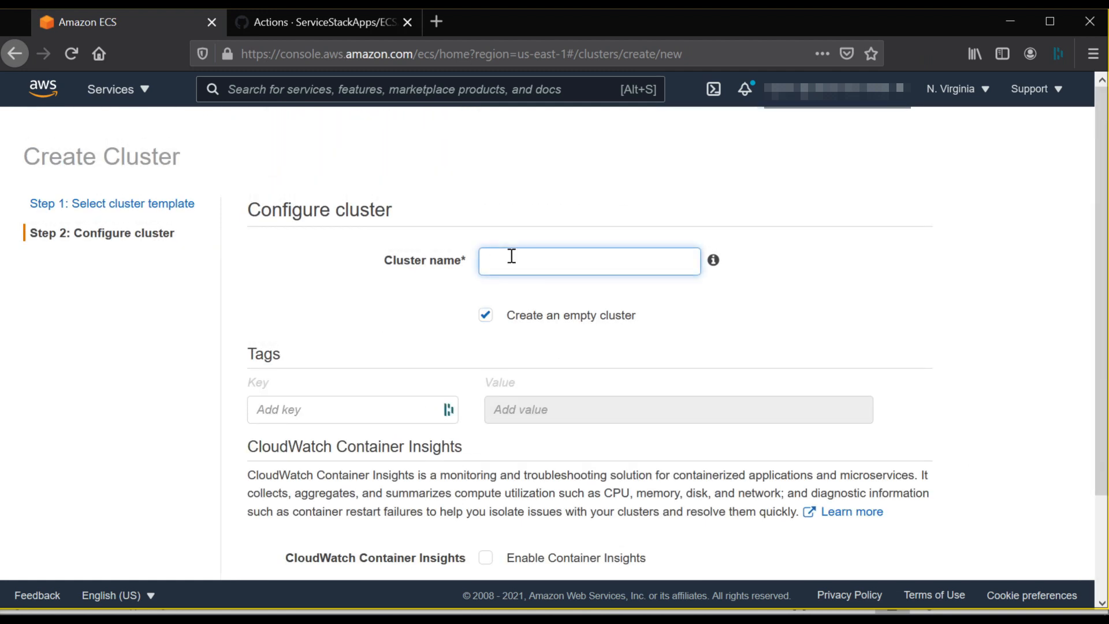
{"action": "type", "text": "example-apps"}
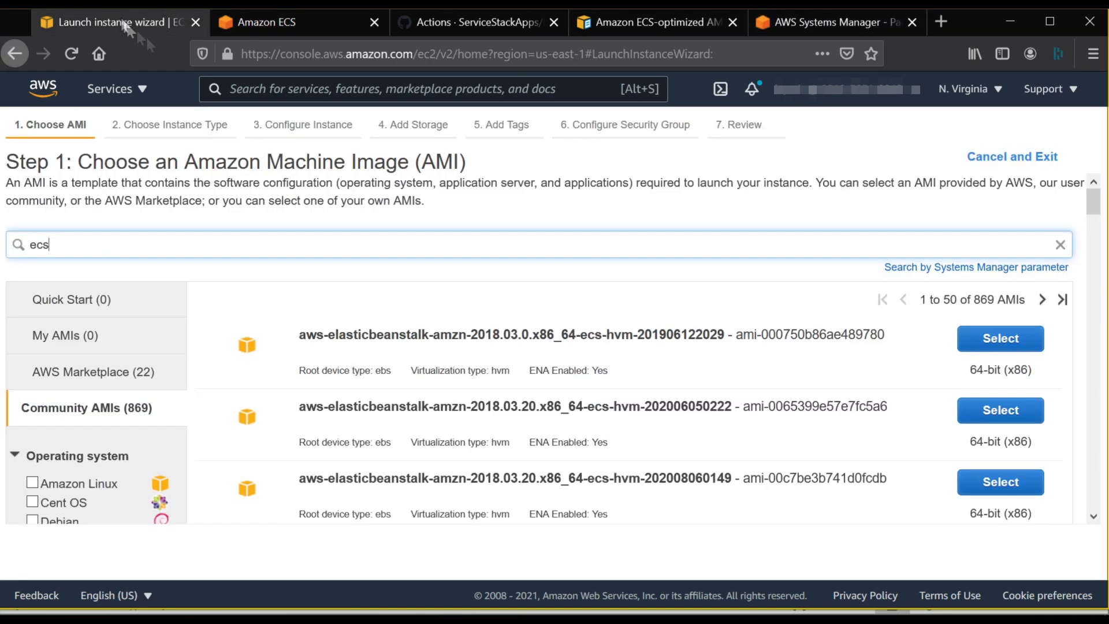
Launch from ECS-optimized AMI ami-09a3cad575b7eabaa and add a bash user-data script.
{"action": "type", "text": "ami-09a3cad575b7eabaa"}
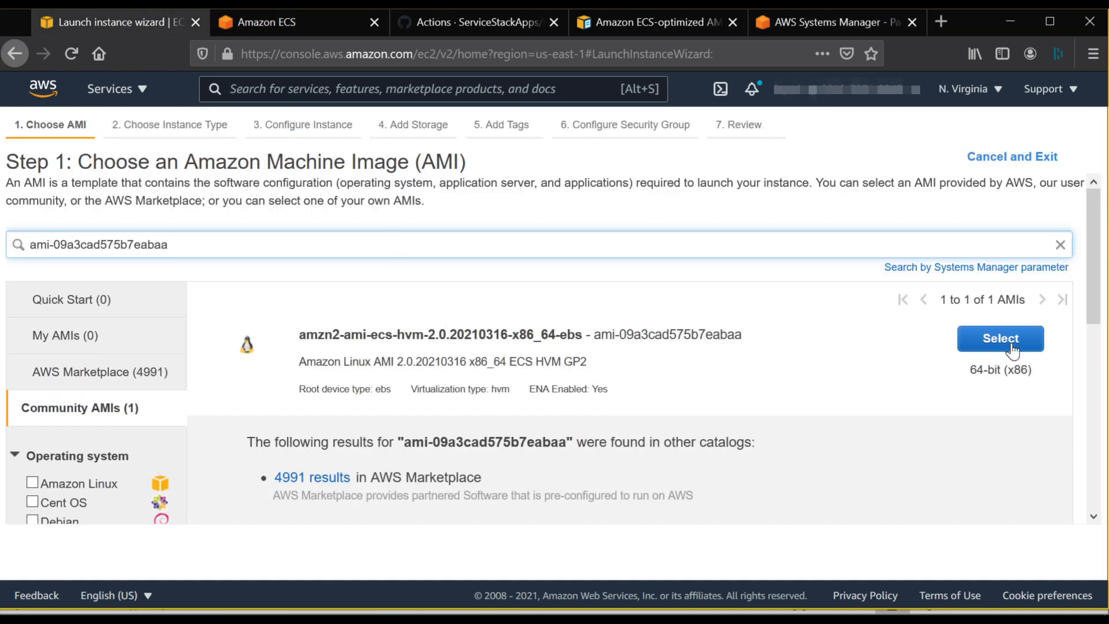
{"action": "left_click", "coordinate": [1001, 338]}
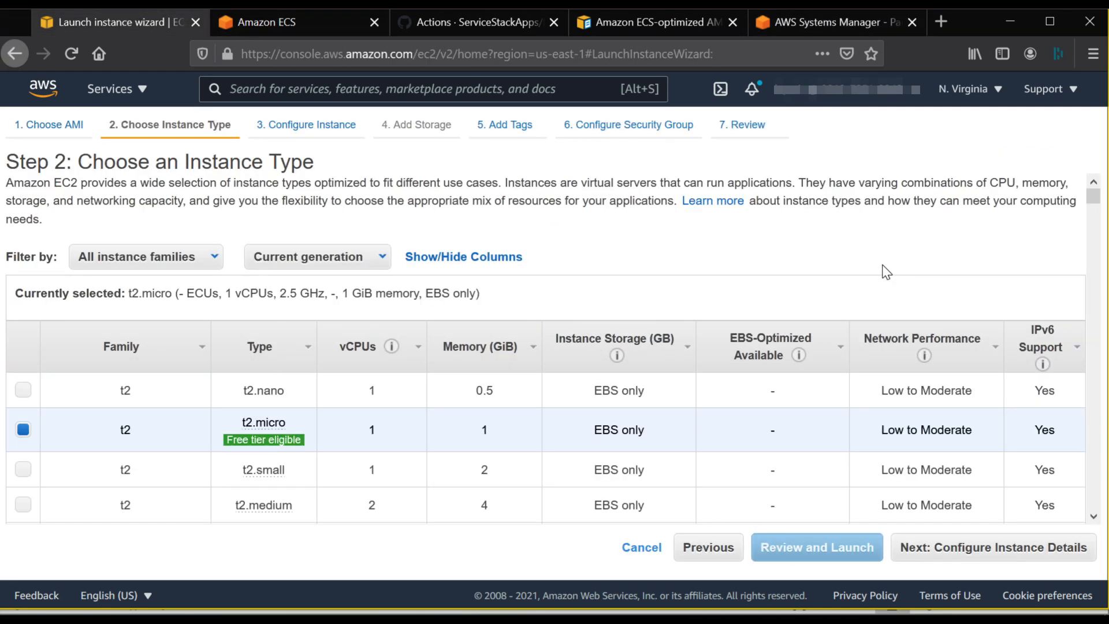
{"action": "left_click", "coordinate": [992, 547]}
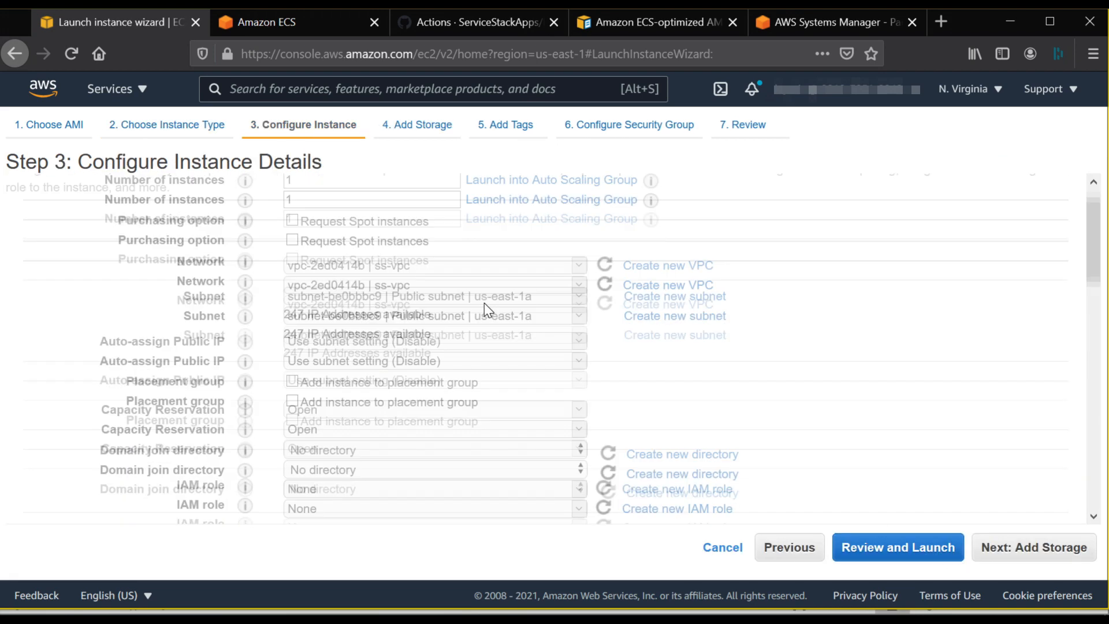
{"action": "scroll", "scroll_direction": "down", "scroll_amount": 3}
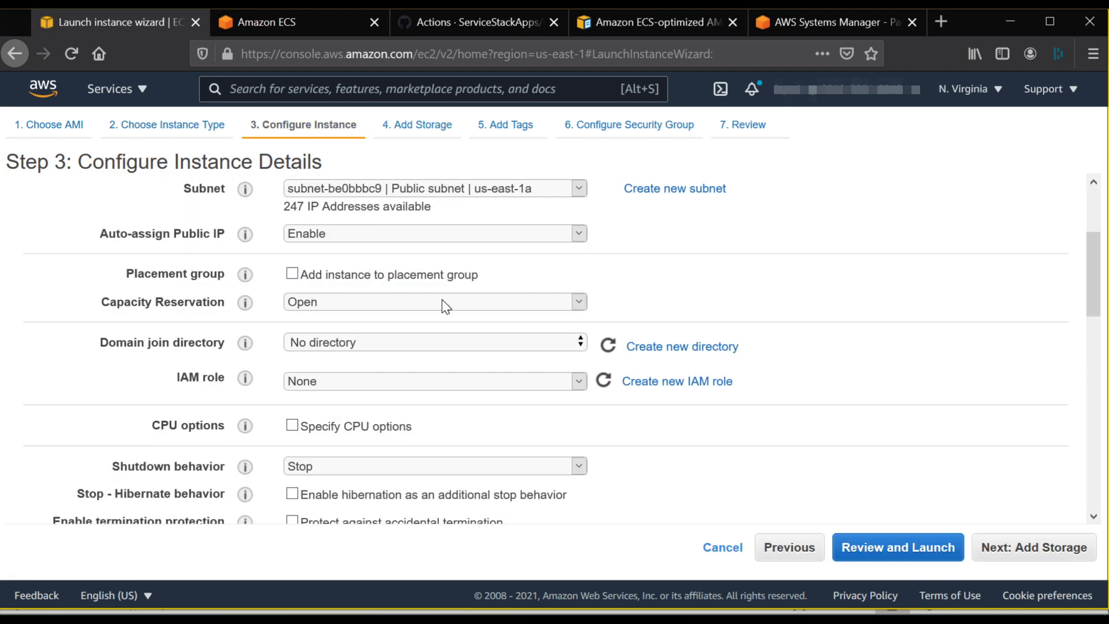
{"action": "scroll", "scroll_direction": "down", "scroll_amount": 3}
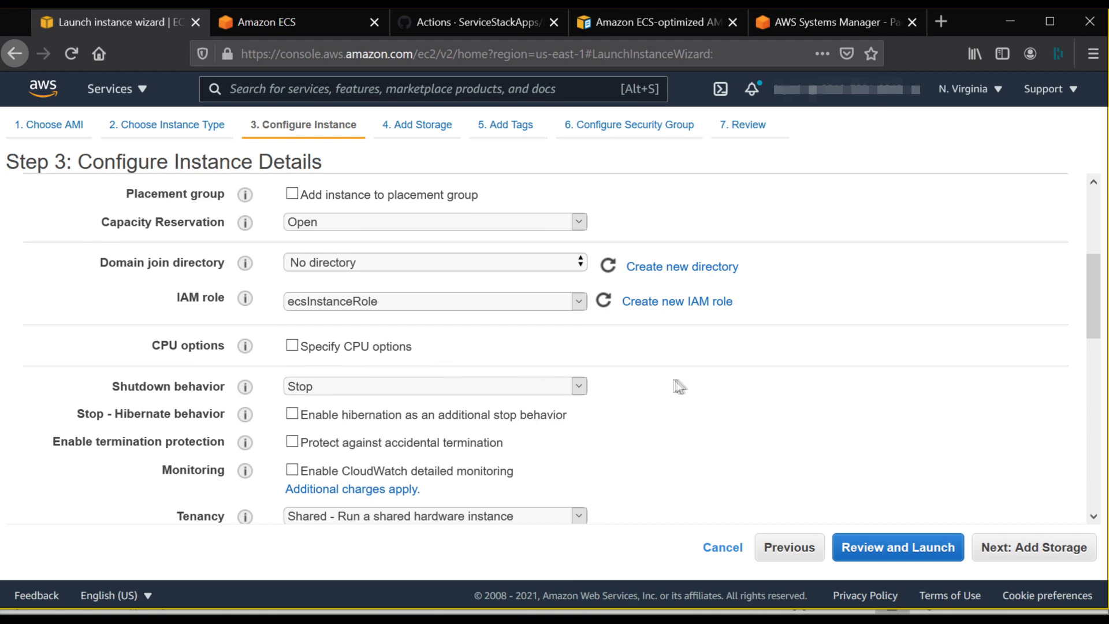
{"action": "scroll", "scroll_direction": "down", "scroll_amount": 3}
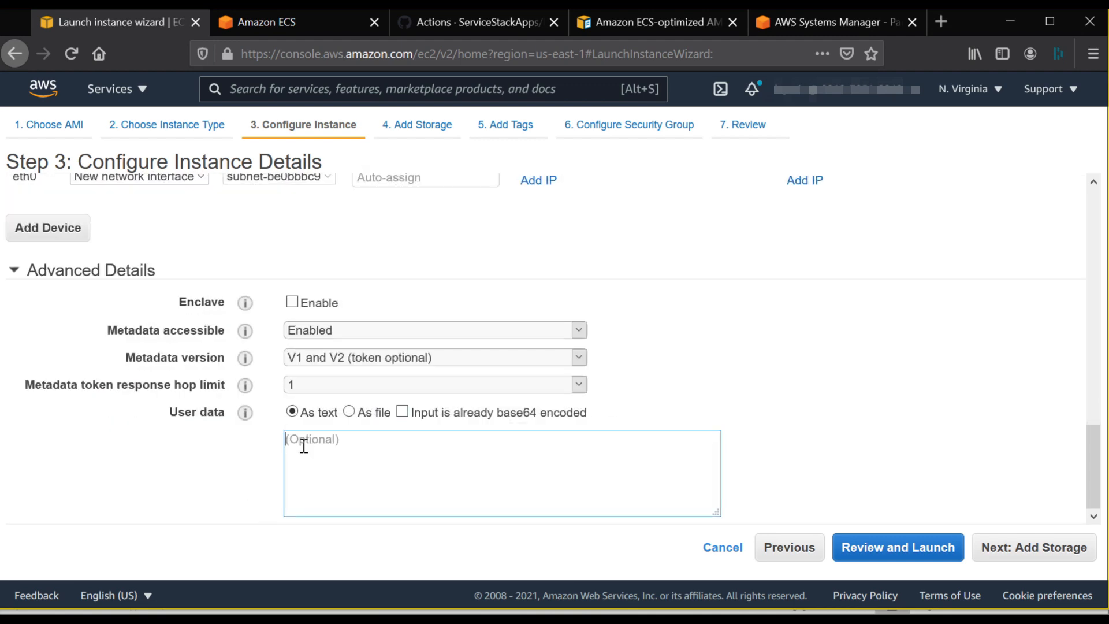
{"action": "mouse_move", "coordinate": [313, 455]}
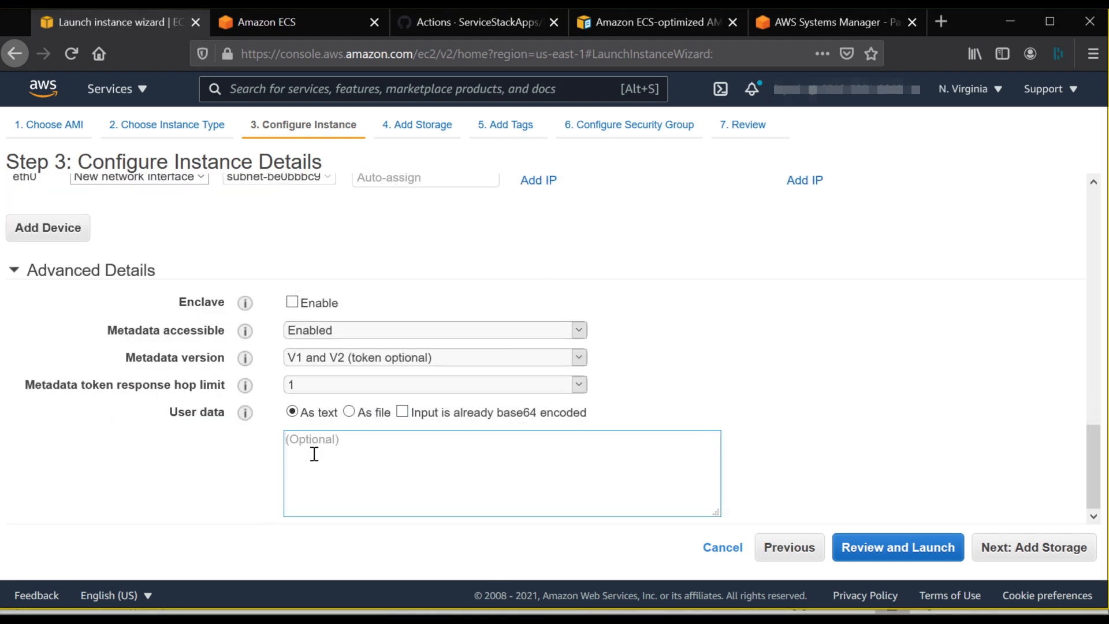
{"action": "type", "text": "#!/bin/bash"}
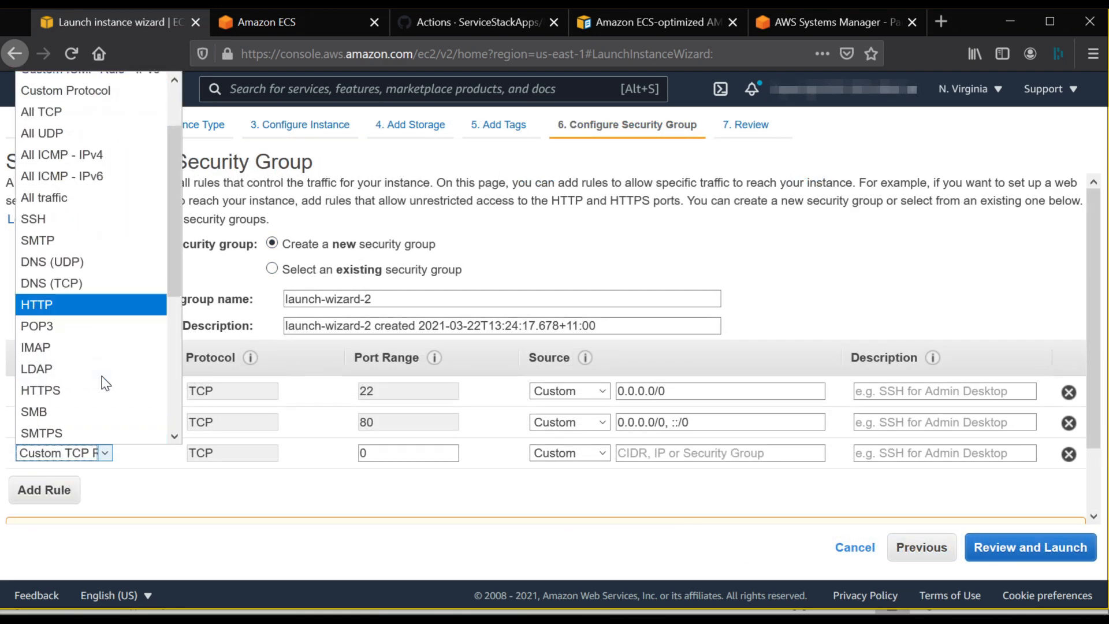
Allow HTTPS 443 alongside SSH 22 and HTTP 80 in the security group.
{"action": "left_click", "coordinate": [41, 390]}
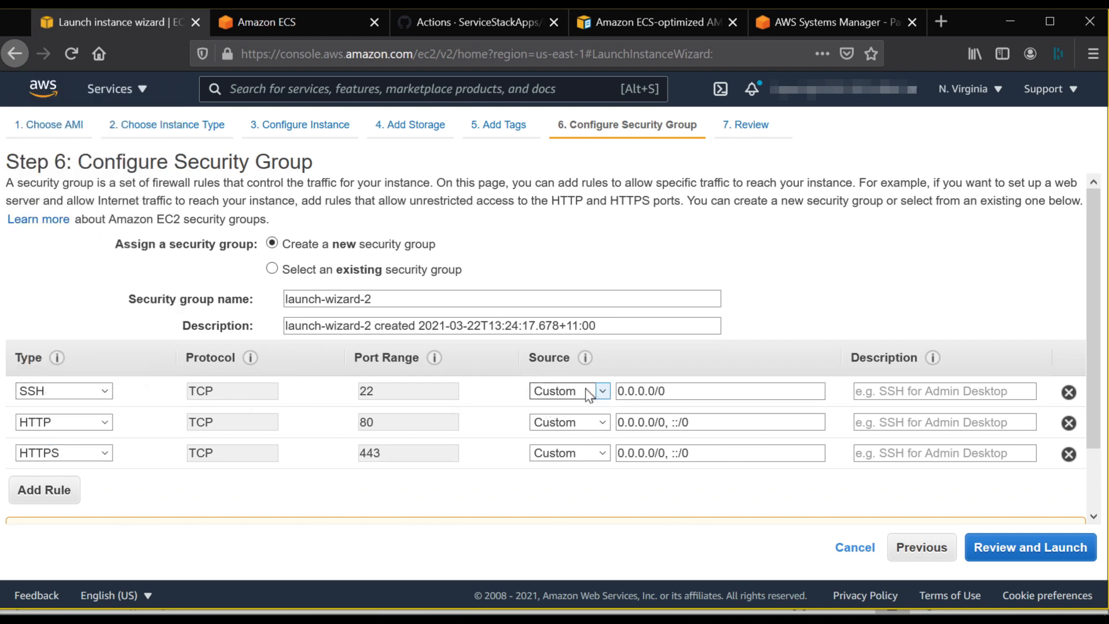
{"action": "left_click", "coordinate": [1030, 547]}
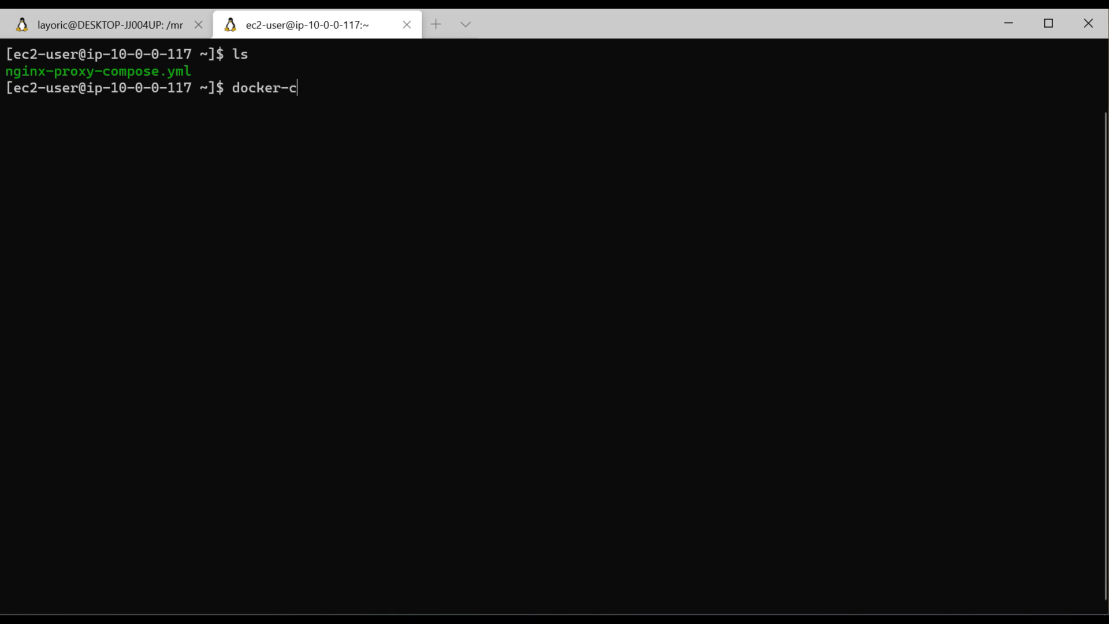
Check docker-compose version on the instance and start docker-compose with nginx-proxy-compose.yml.
{"action": "type", "text": "ompose --version"}
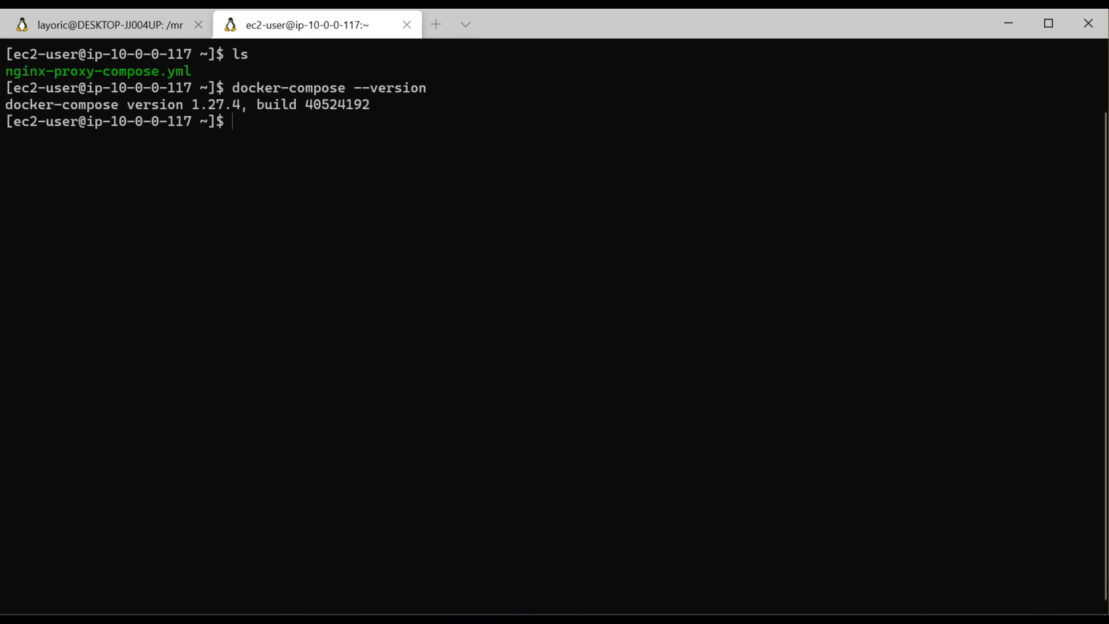
{"action": "type", "text": "docker-co"}
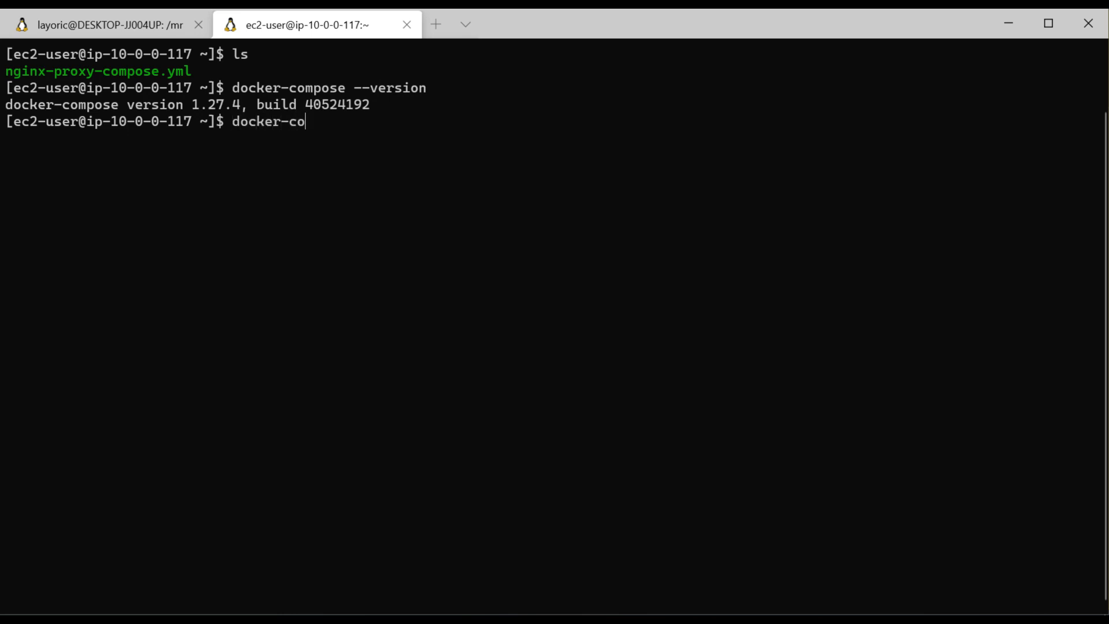
{"action": "type", "text": "mpose -f"}
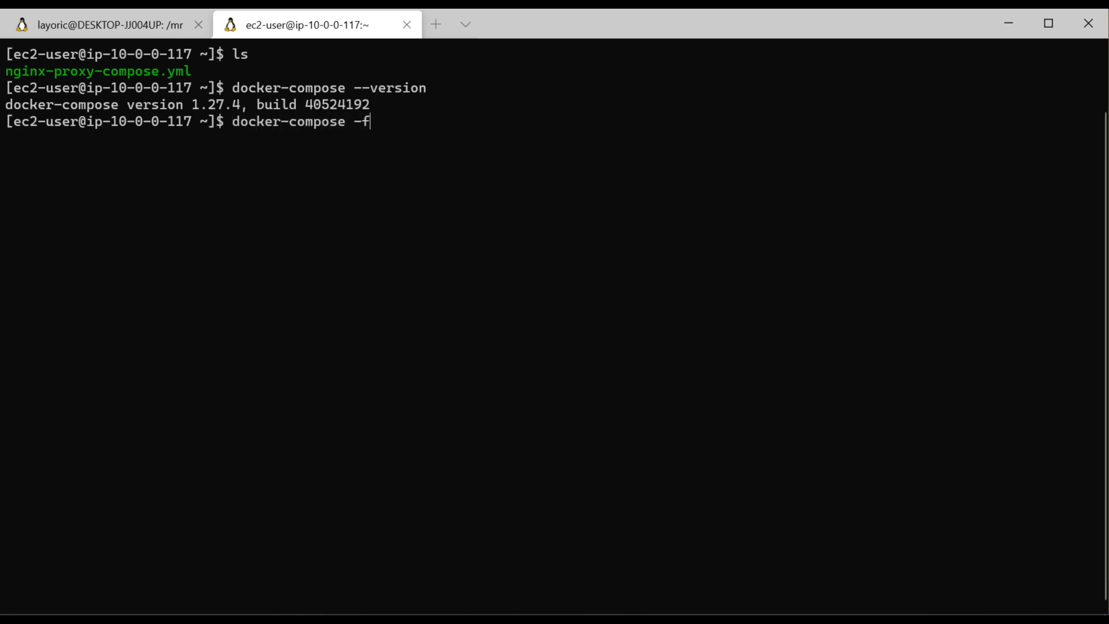
{"action": "type", "text": "nginx-proxy-compose.yml"}
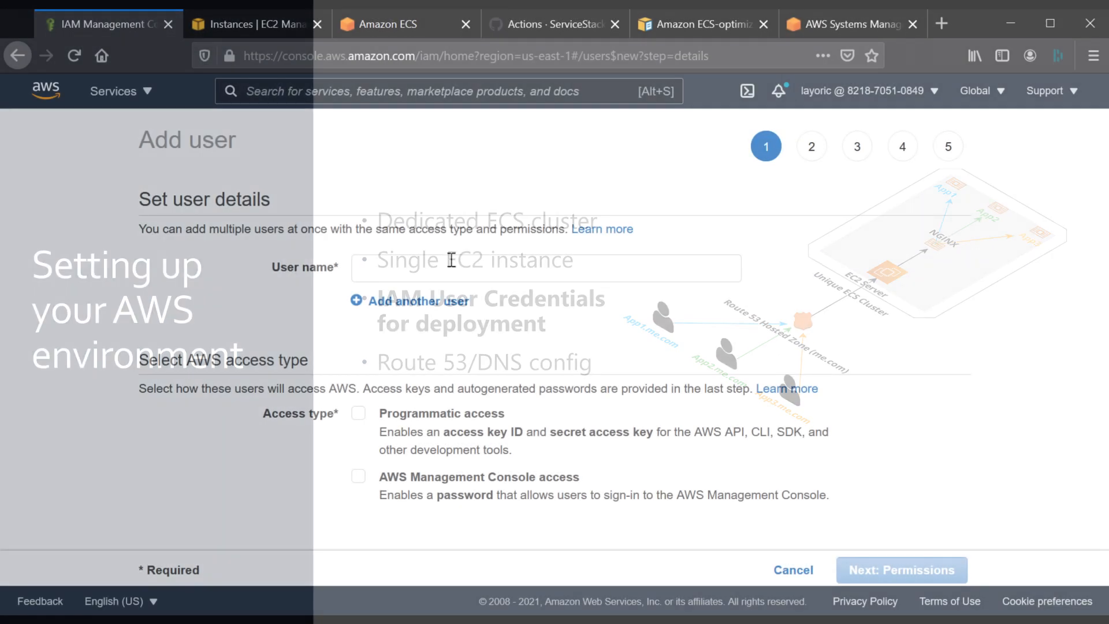
Add IAM user github-action-deploy with programmatic access and ECR and ECS full-access policies, up to review.
{"action": "type", "text": "github-"}
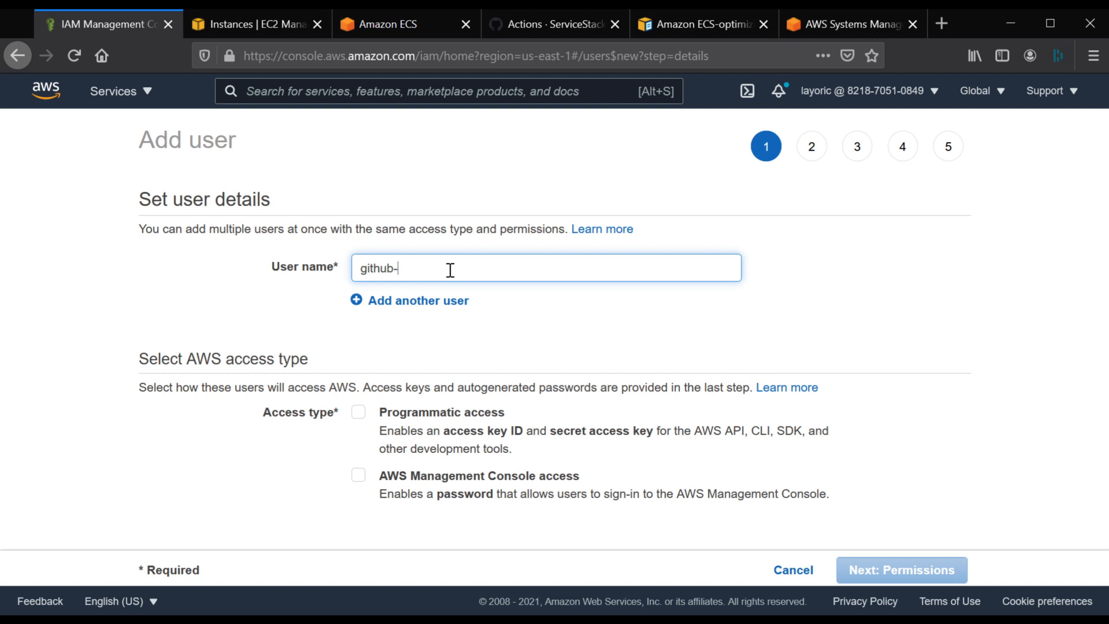
{"action": "type", "text": "action-deploy"}
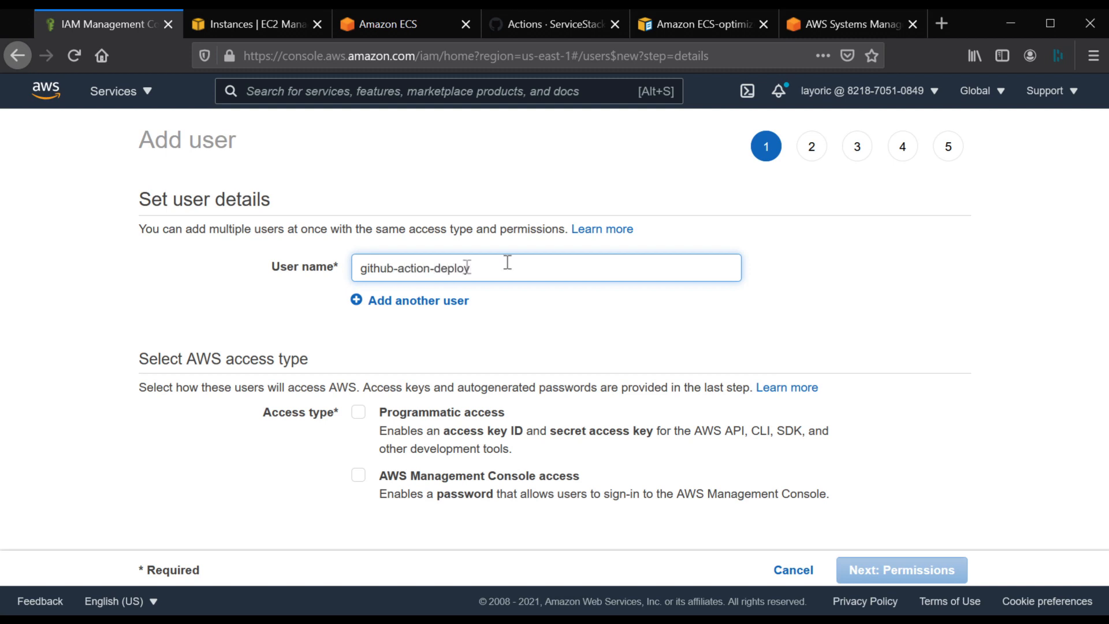
{"action": "left_click", "coordinate": [359, 412]}
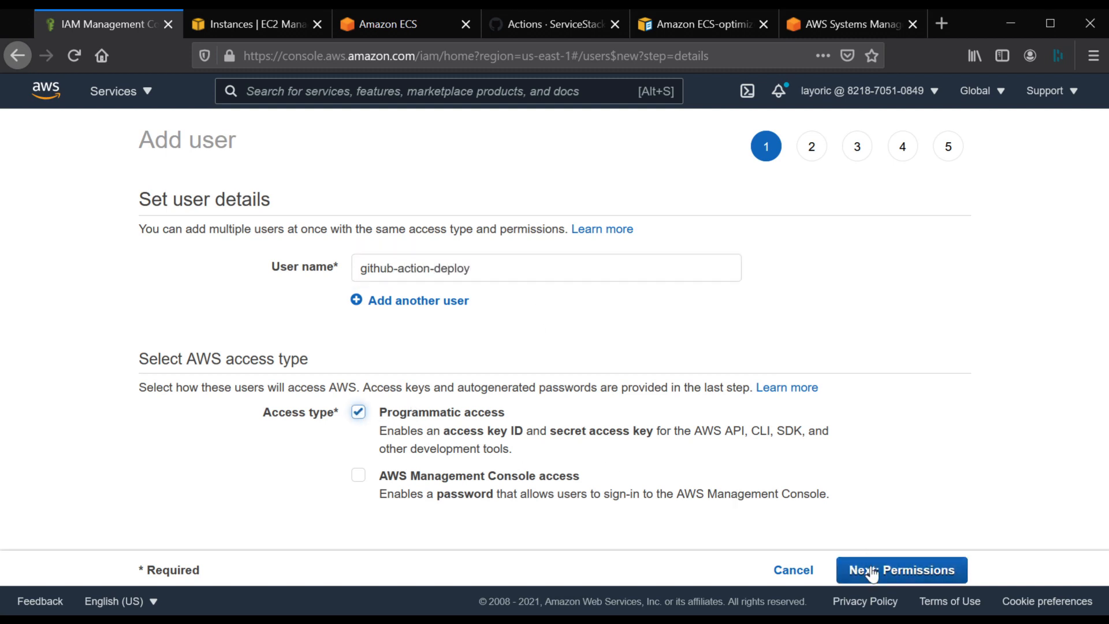
{"action": "left_click", "coordinate": [901, 570]}
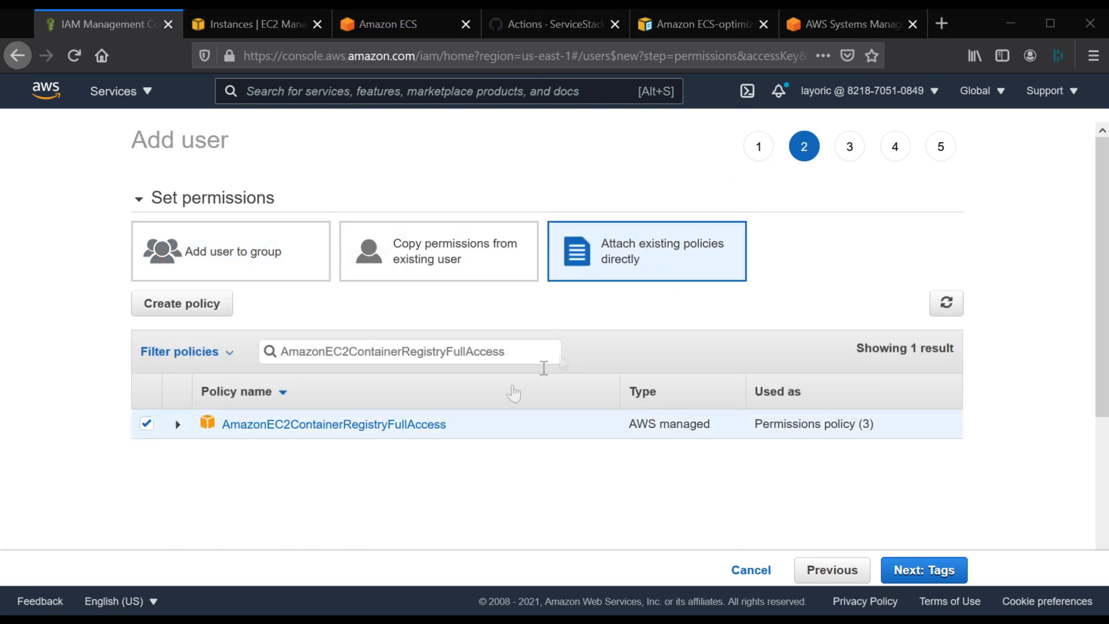
{"action": "left_click", "coordinate": [923, 569]}
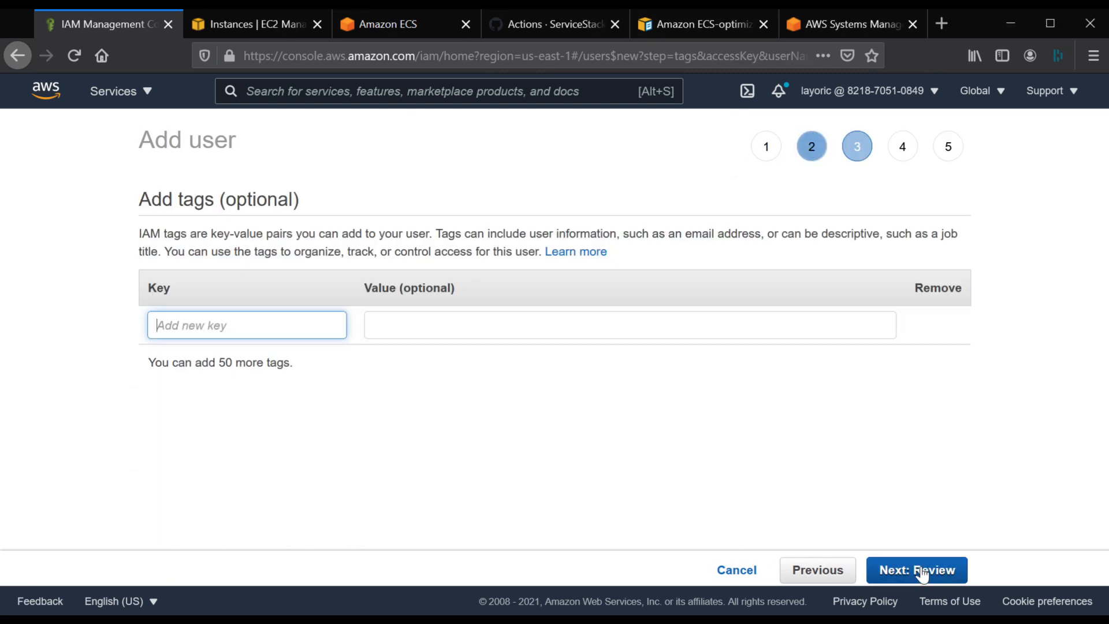
{"action": "left_click", "coordinate": [915, 570]}
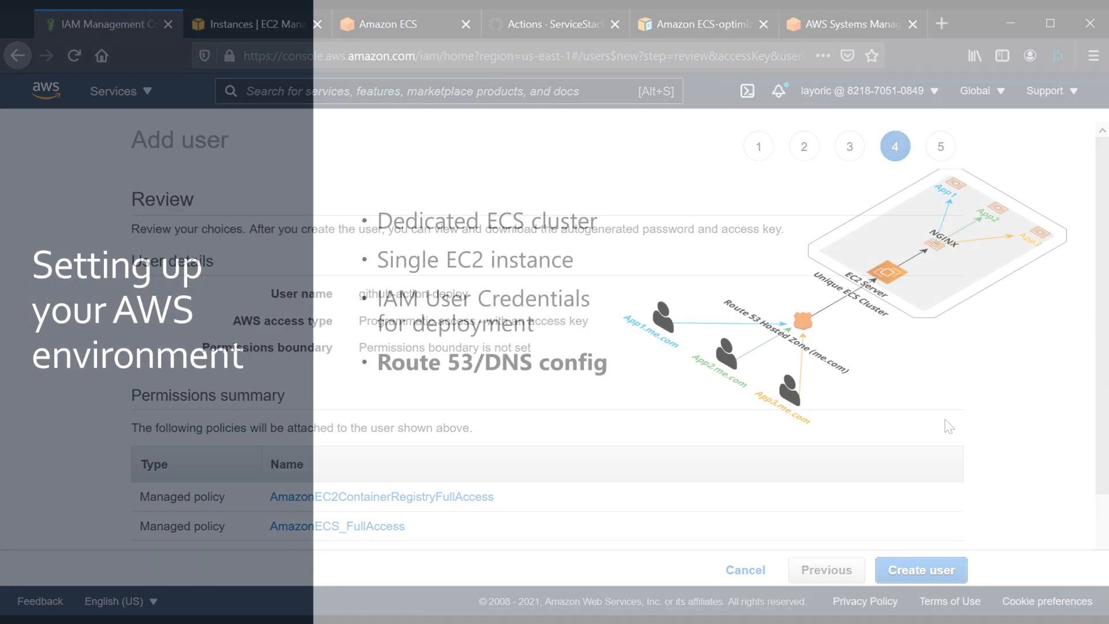
Create an A record ecsapp.web-templates.io pointing to 3.80.73.94 with TTL 300.
{"action": "left_click", "coordinate": [97, 23]}
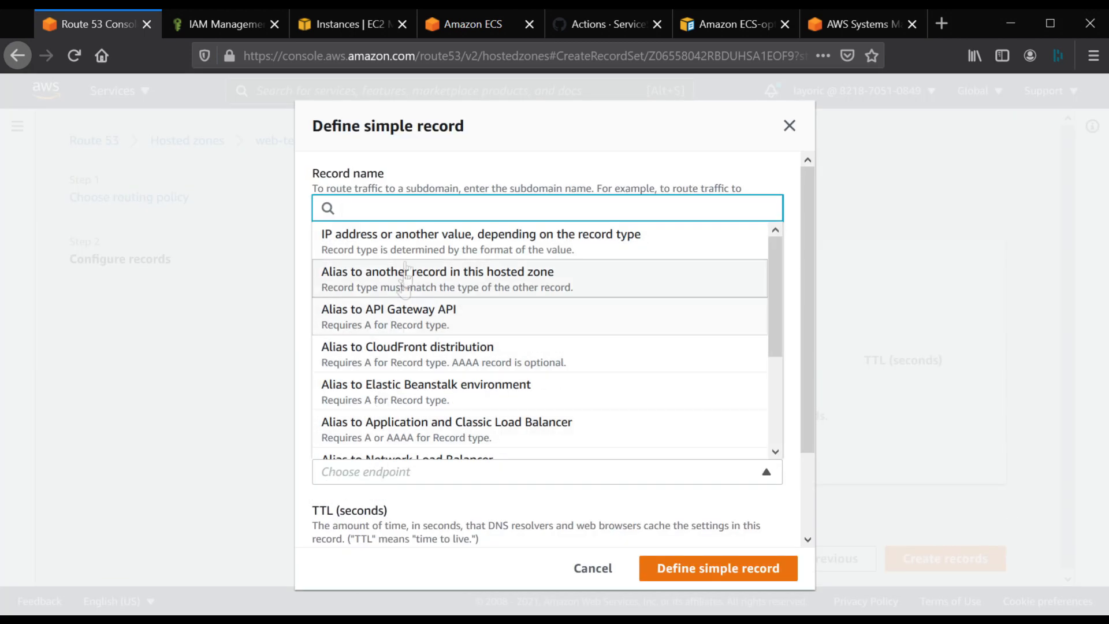
{"action": "left_click", "coordinate": [718, 567]}
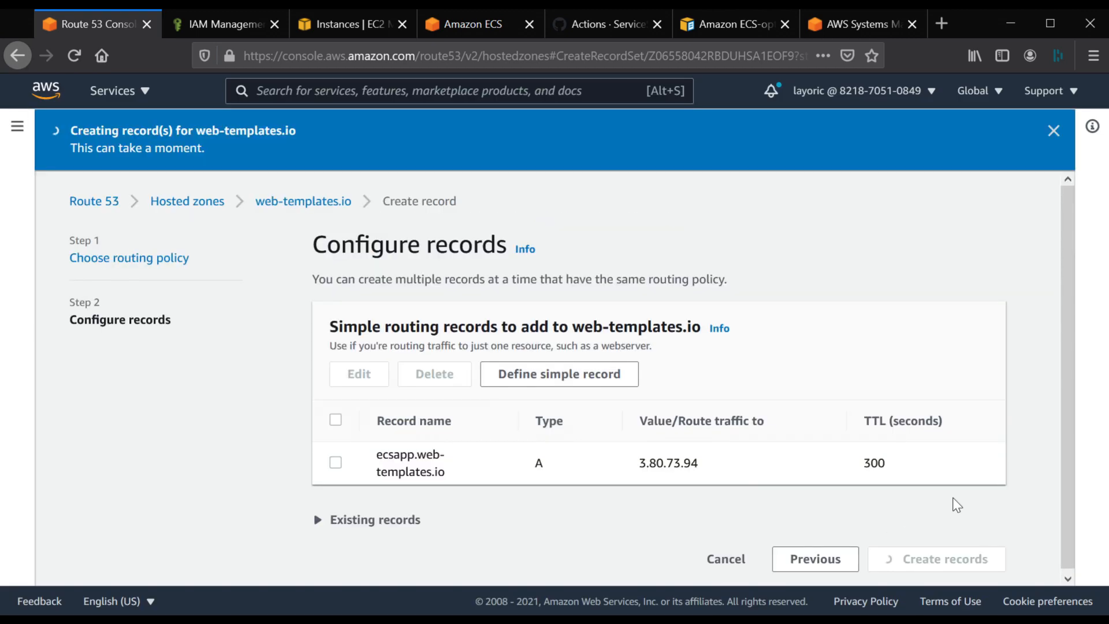
{"action": "left_click", "coordinate": [936, 560]}
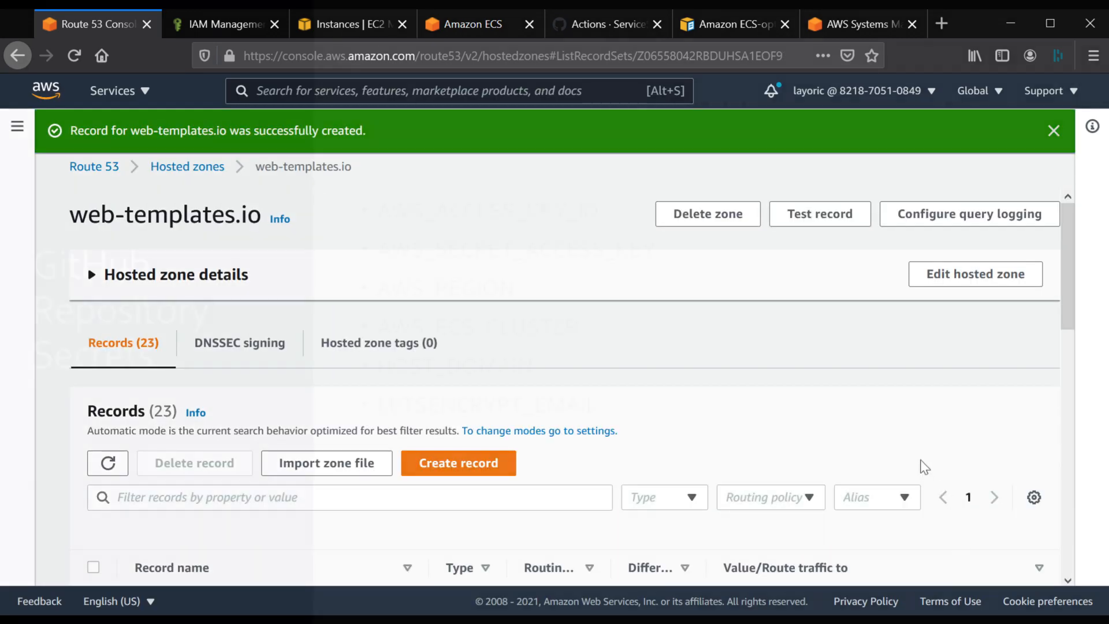
Navigate to the ECSApp repository's Secrets page under Settings.
{"action": "left_click", "coordinate": [352, 23]}
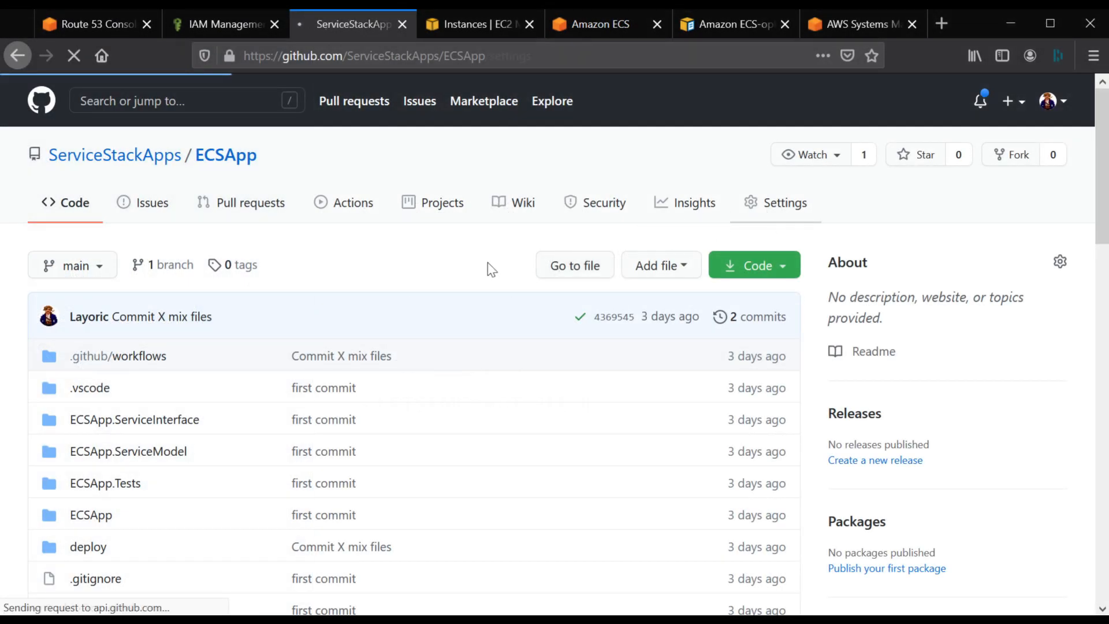
{"action": "left_click", "coordinate": [783, 202]}
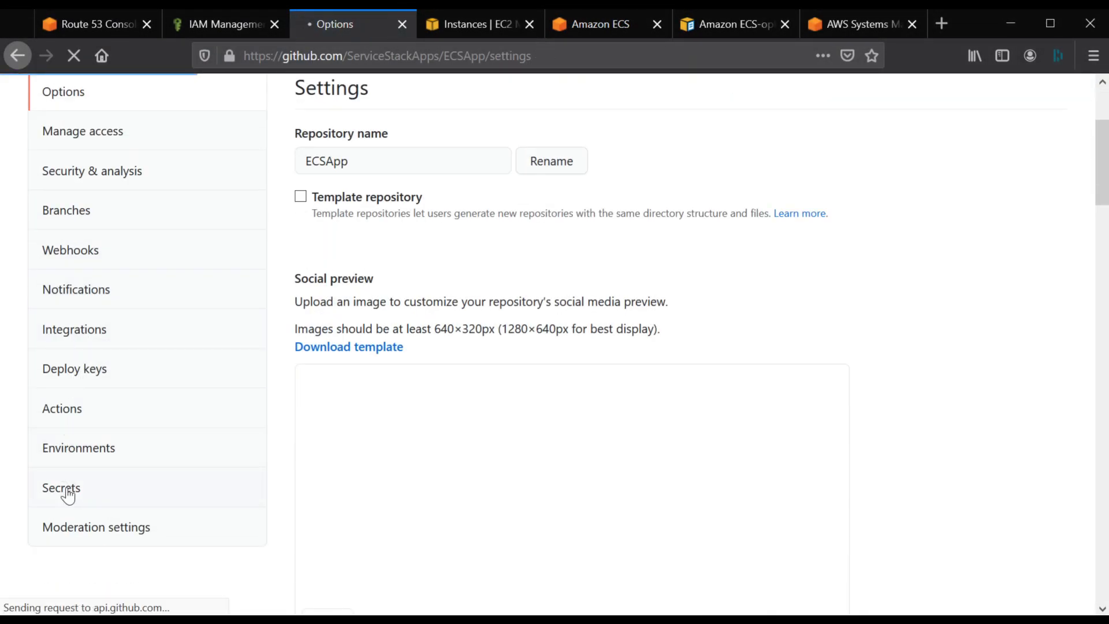
{"action": "left_click", "coordinate": [61, 487]}
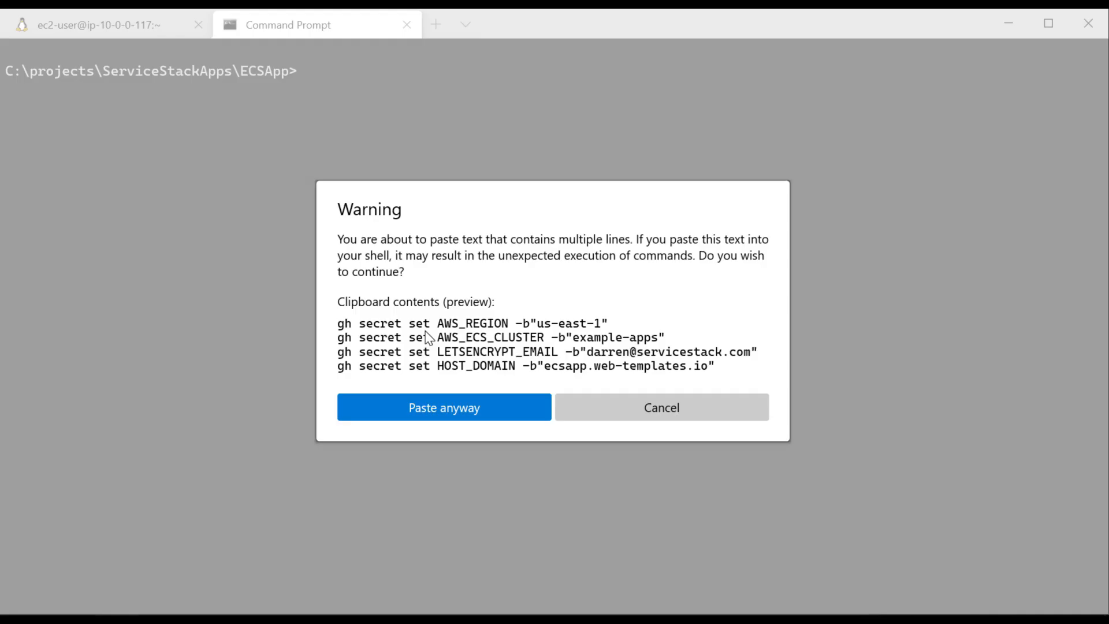
Confirm 'Paste anyway' so the gh secret set commands for AWS_REGION, AWS_ECS_CLUSTER, LETSENCRYPT_EMAIL and HOST_DOMAIN run.
{"action": "left_click", "coordinate": [444, 407]}
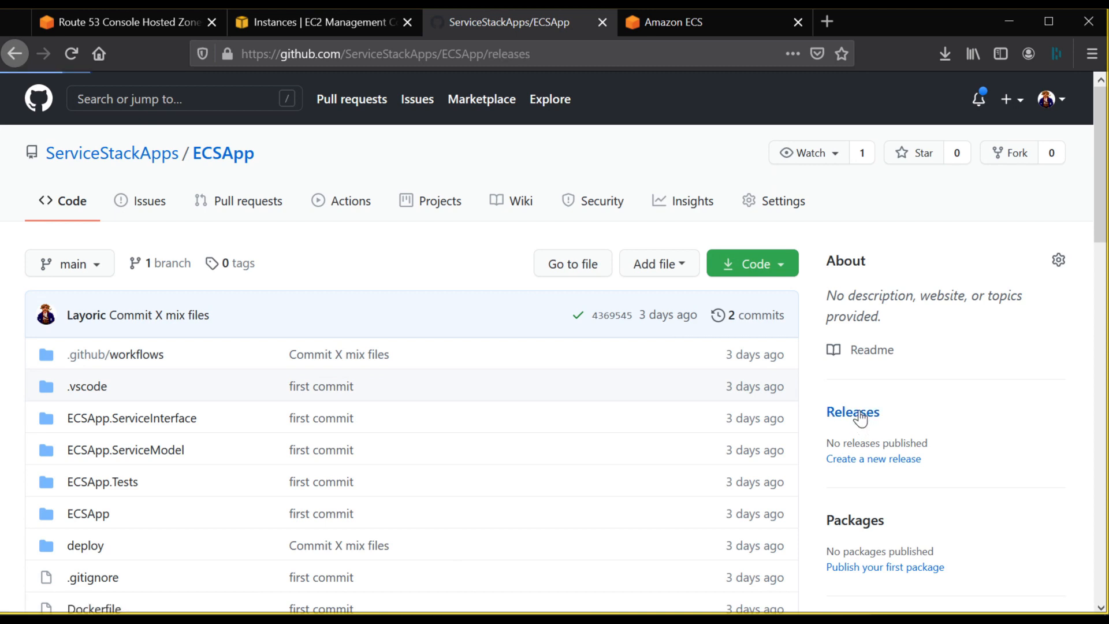
Publish a new ECSApp release tagged v1.
{"action": "left_click", "coordinate": [874, 458]}
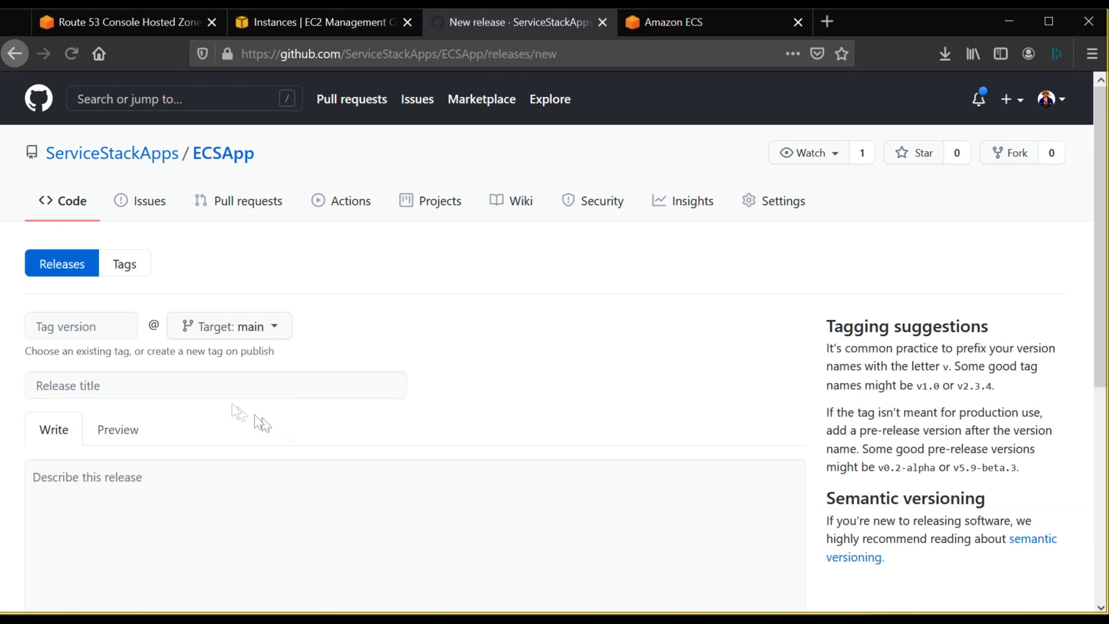
{"action": "type", "text": "v1"}
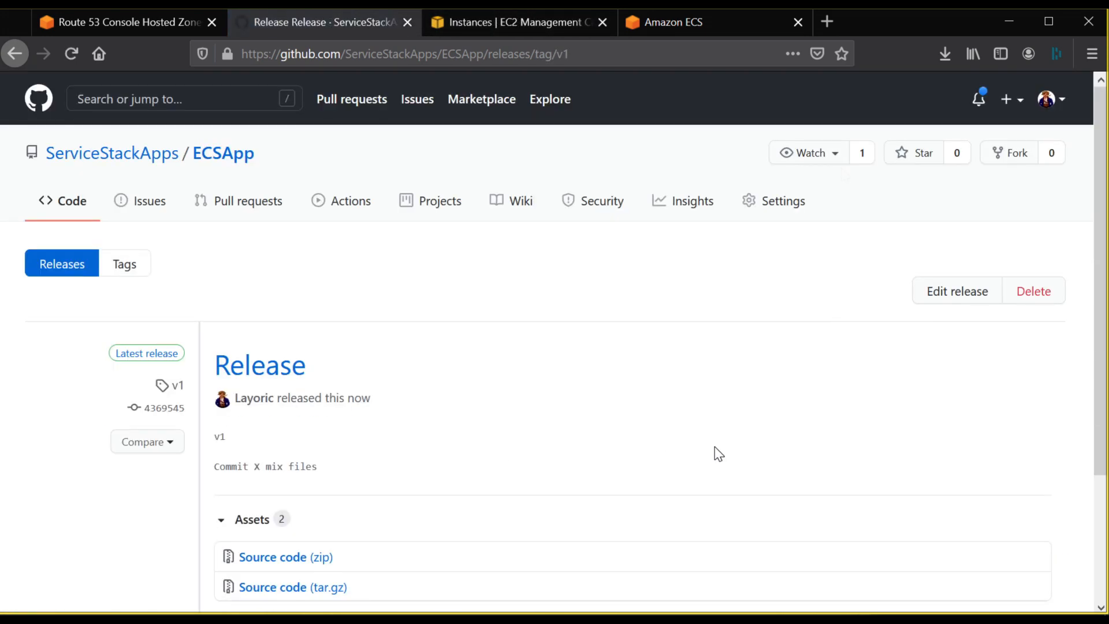
View the queued Release workflow run under Actions.
{"action": "left_click", "coordinate": [351, 201]}
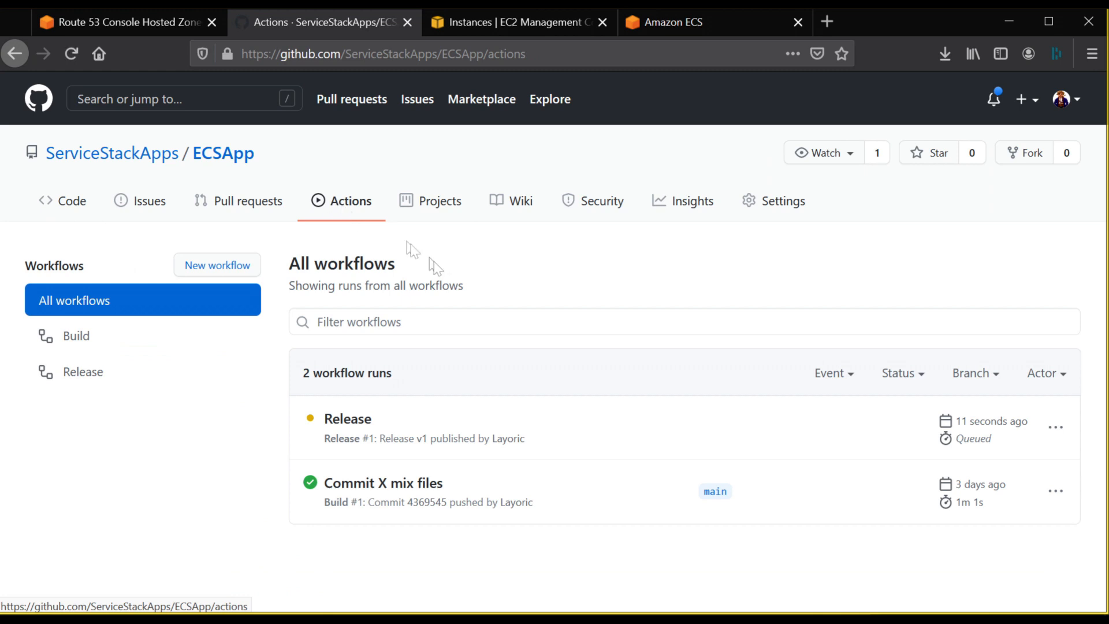
{"action": "left_click", "coordinate": [346, 418]}
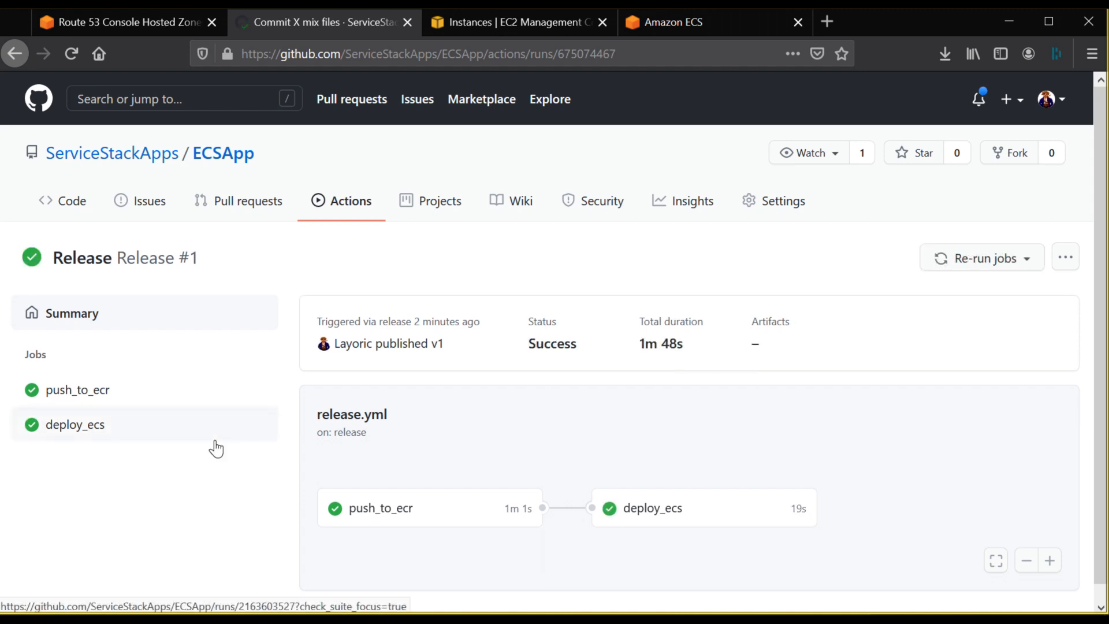
Inspect the deploy_ecs job's step logs in the successful Release #1 run.
{"action": "left_click", "coordinate": [74, 424]}
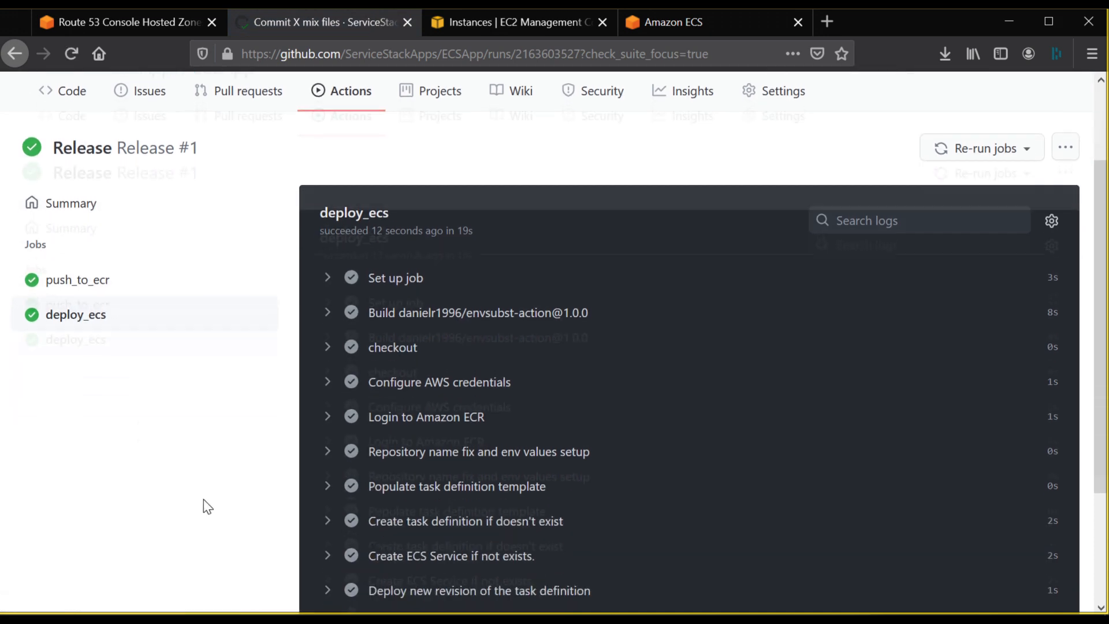
{"action": "scroll", "scroll_direction": "down", "scroll_amount": 3}
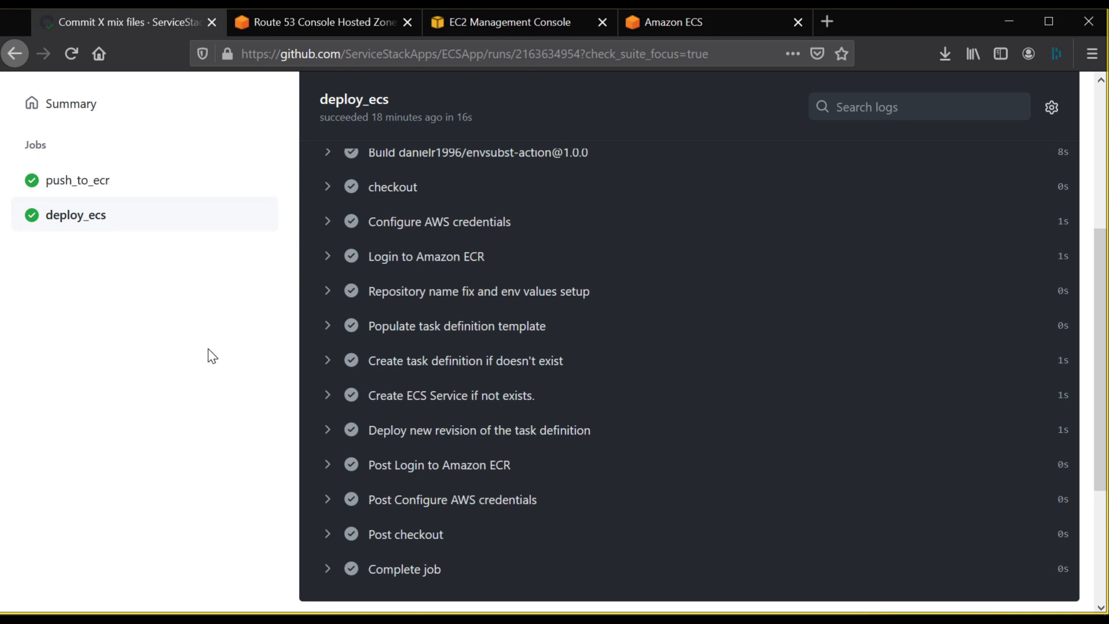
{"action": "left_click", "coordinate": [828, 22]}
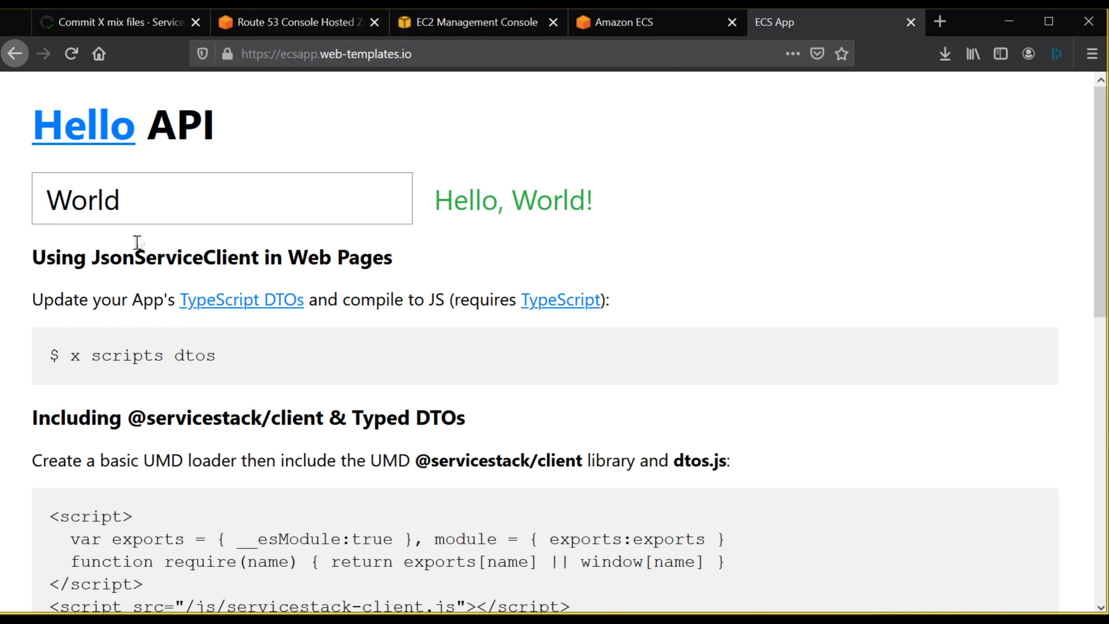
Enter 'testing' in the Hello API box so the live app replies 'Hello, testing!'.
{"action": "type", "text": "testing"}
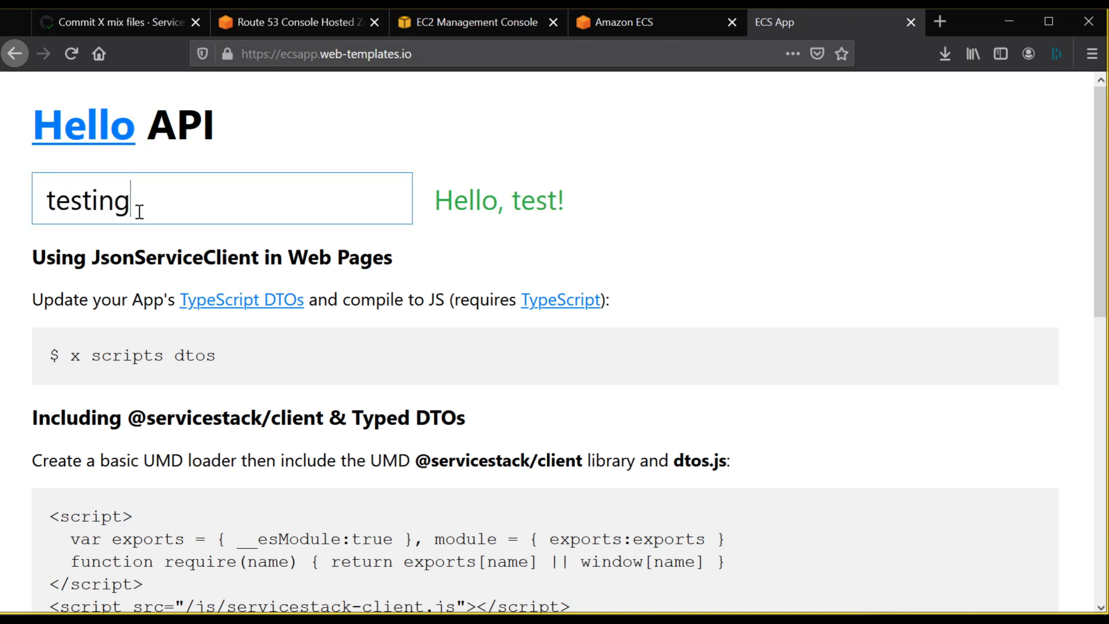
{"action": "type", "text": "ing"}
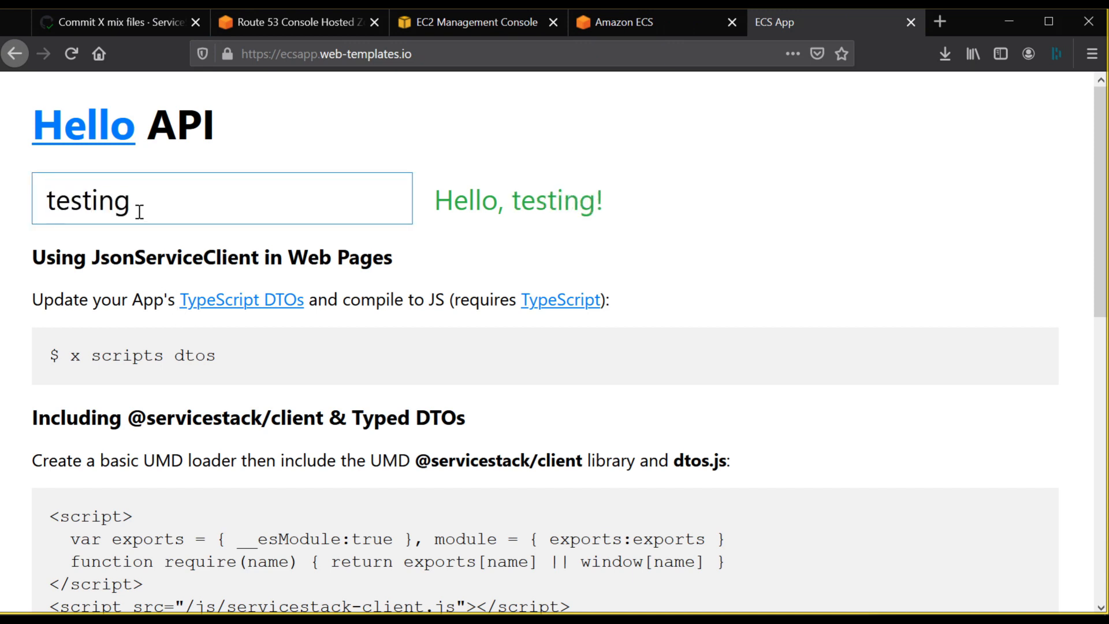